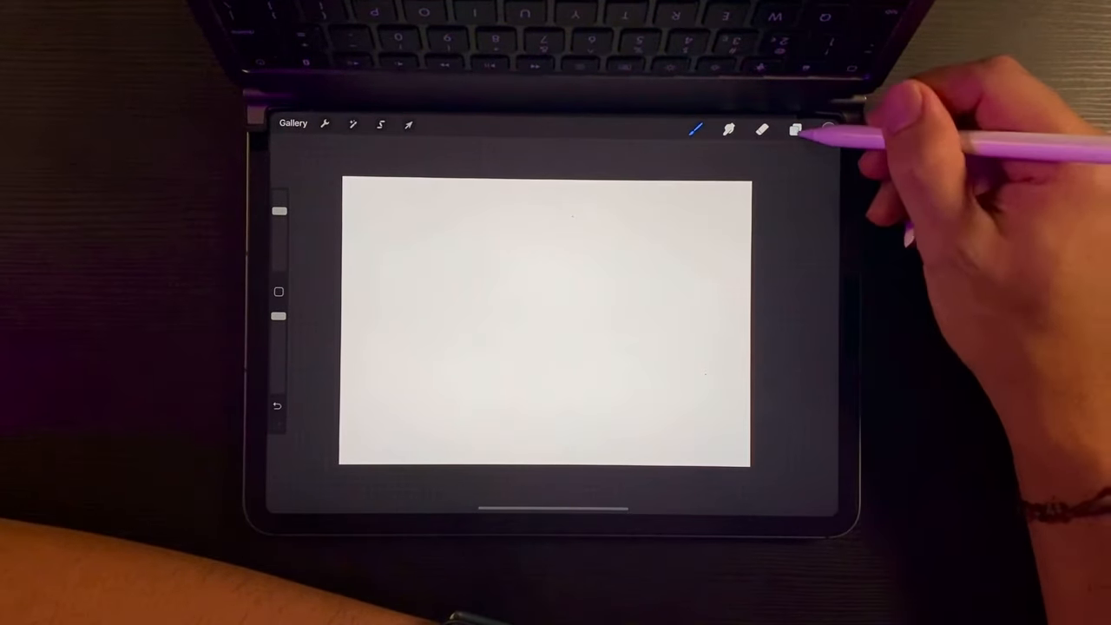
Rename Layer 1 to "lines" in the Layers panel.
{"action": "left_click", "coordinate": [795, 129]}
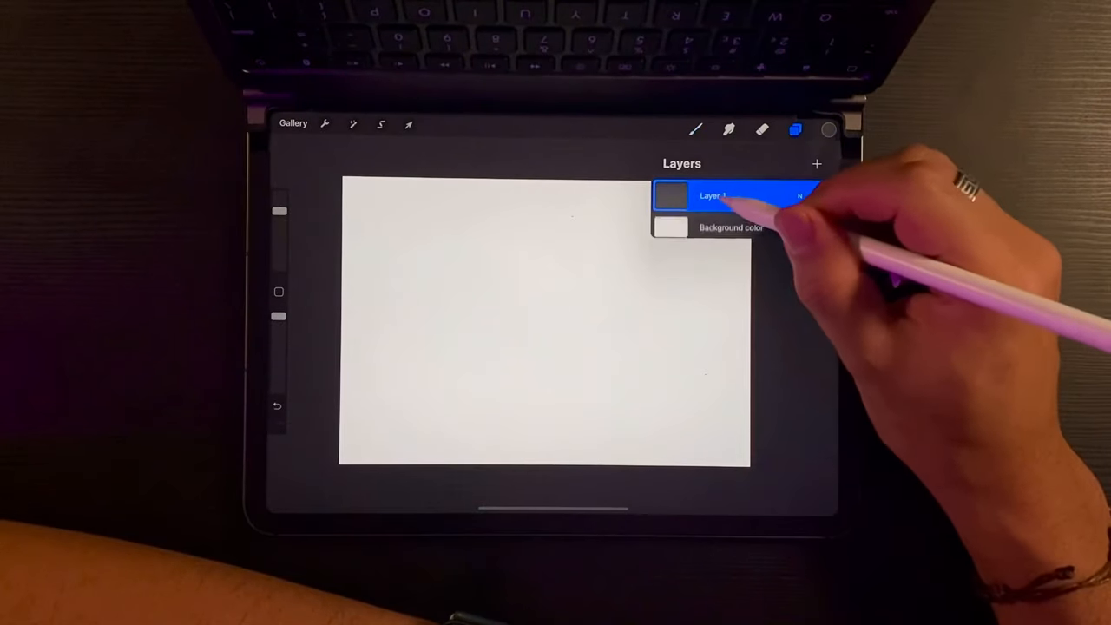
{"action": "left_click", "coordinate": [712, 194]}
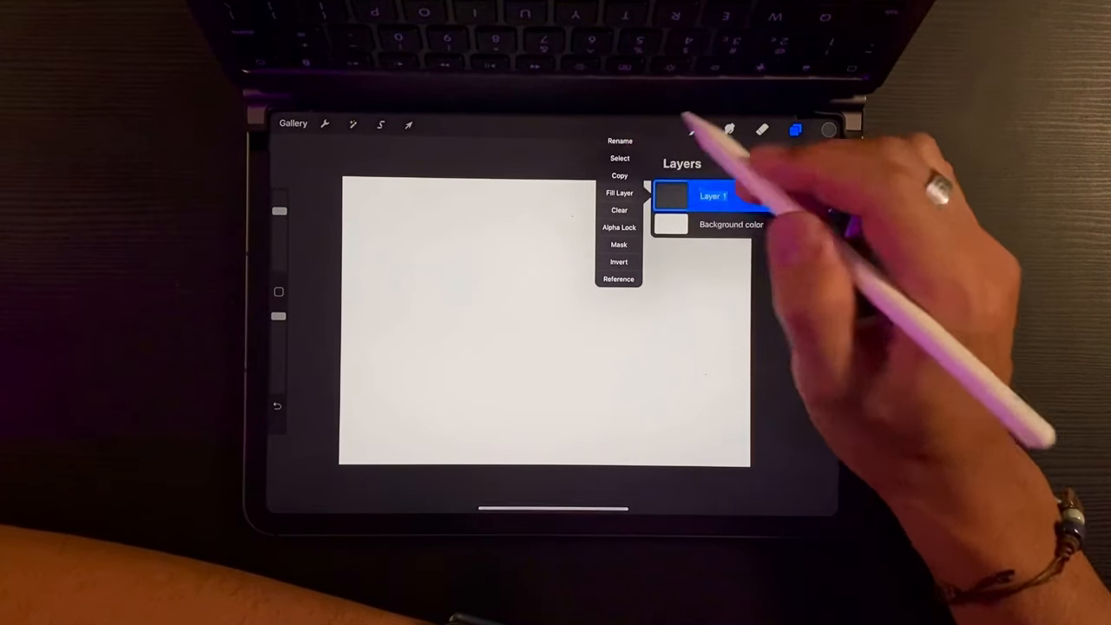
{"action": "left_click", "coordinate": [620, 140]}
{"action": "type", "text": "lines"}
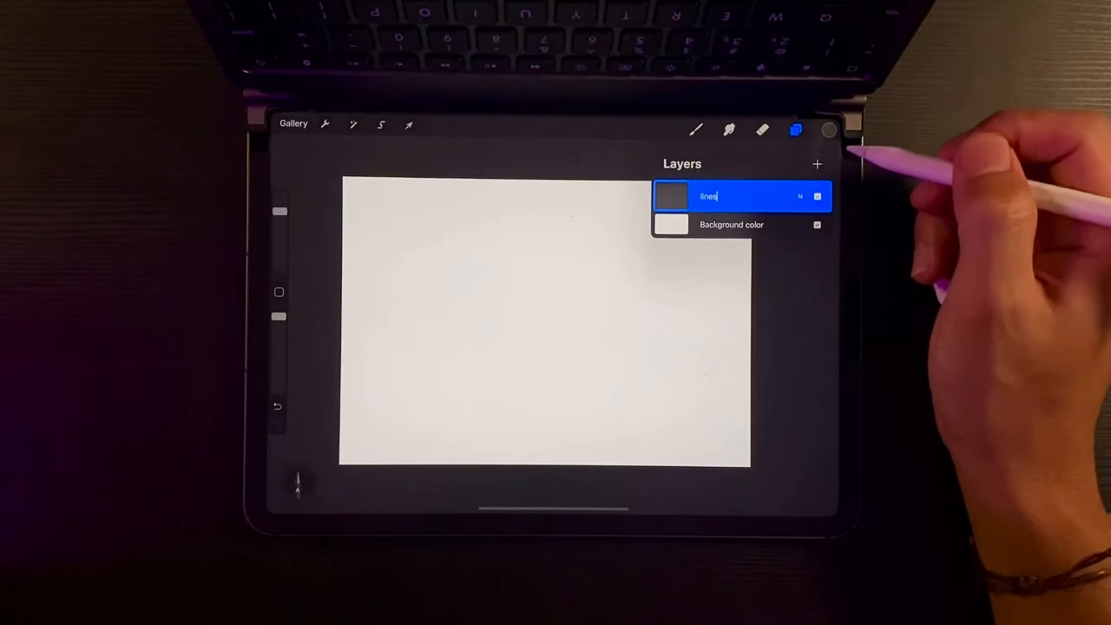
{"action": "left_click", "coordinate": [795, 129]}
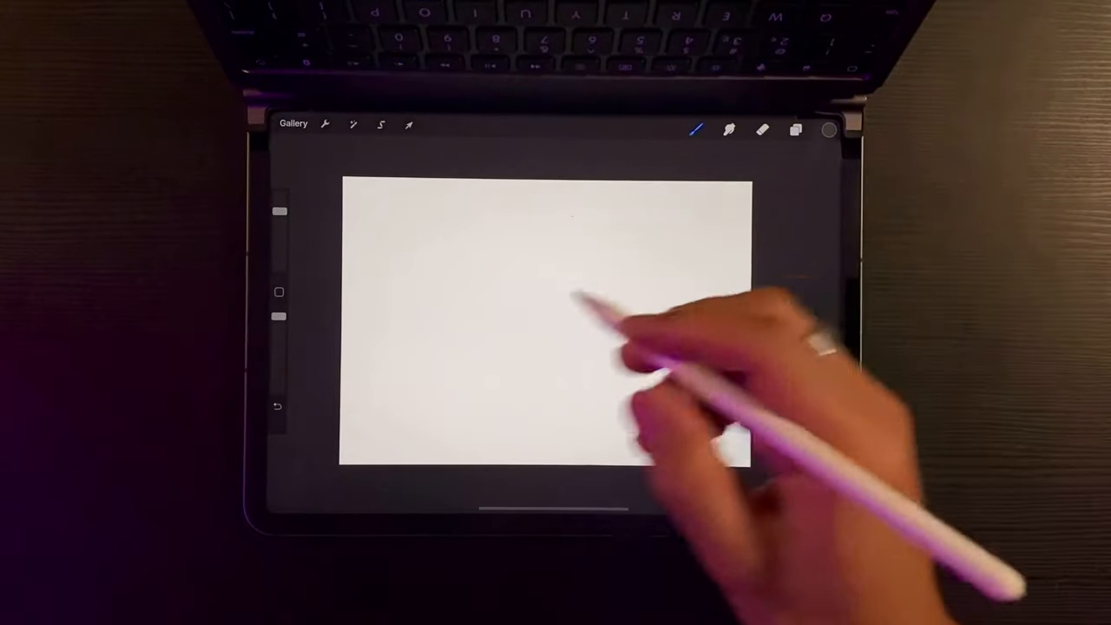
{"action": "left_click", "coordinate": [325, 125]}
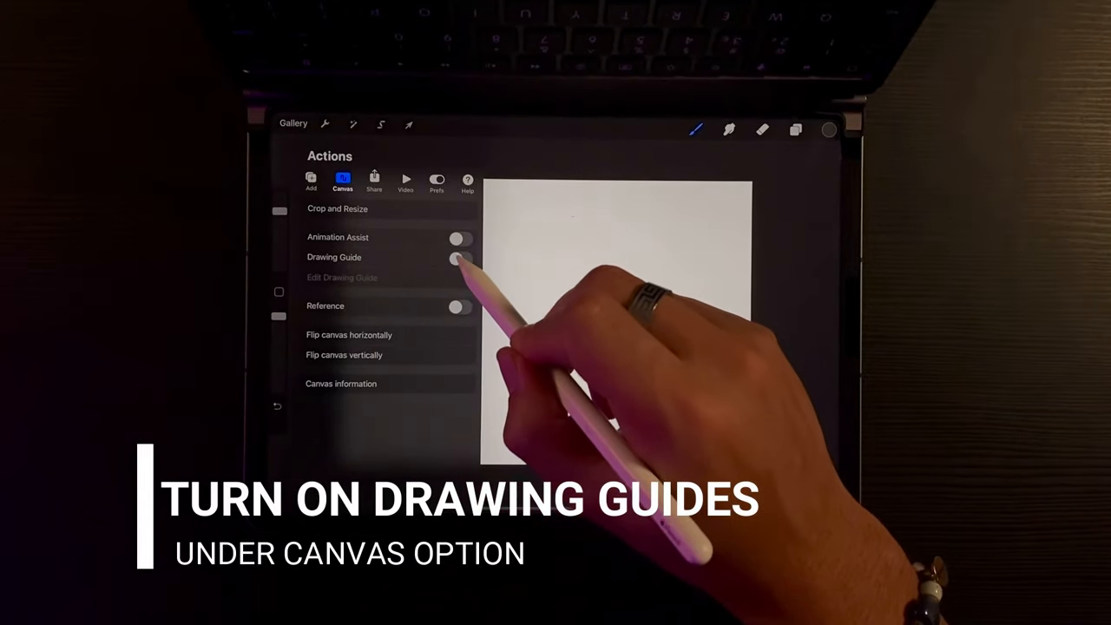
Enable a Symmetry drawing guide with thickness raised to about 71% and apply it.
{"action": "left_click", "coordinate": [460, 257]}
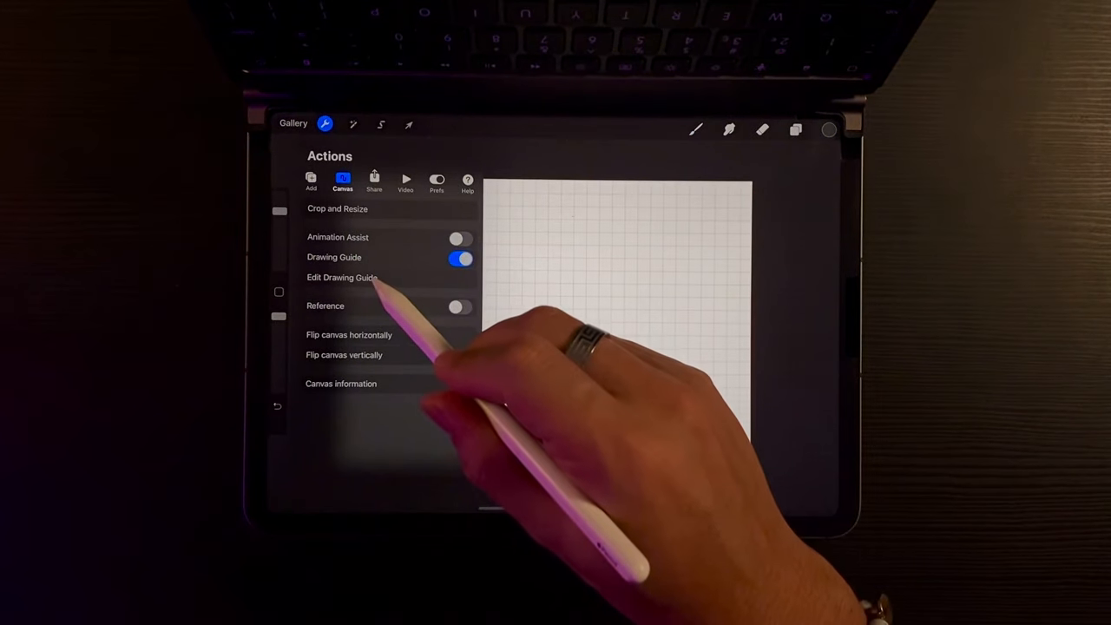
{"action": "left_click", "coordinate": [340, 278]}
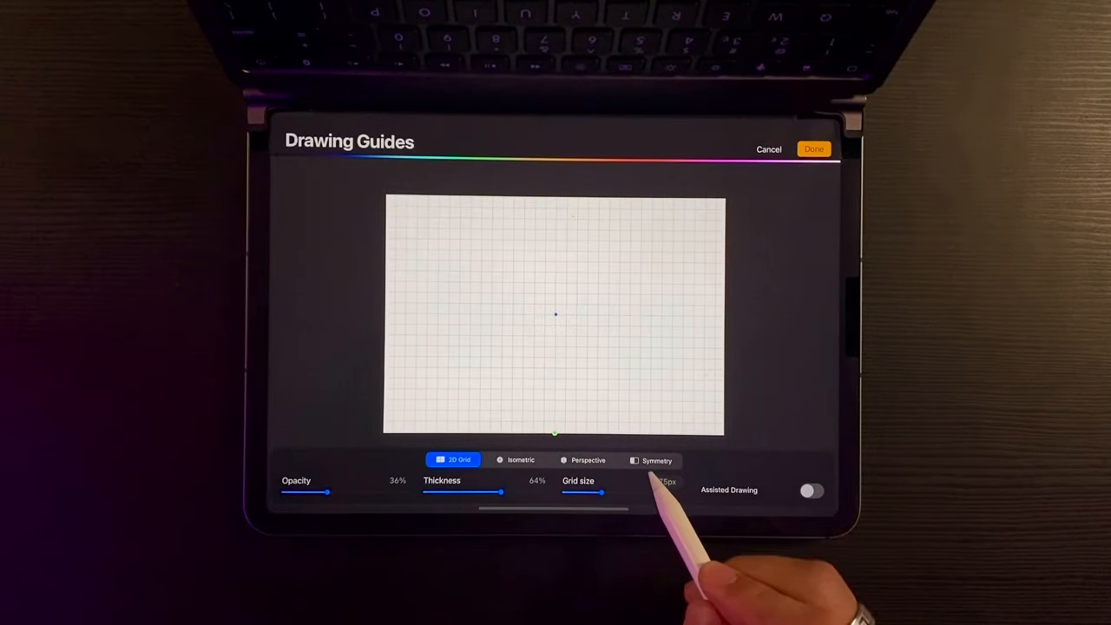
{"action": "left_click", "coordinate": [657, 460]}
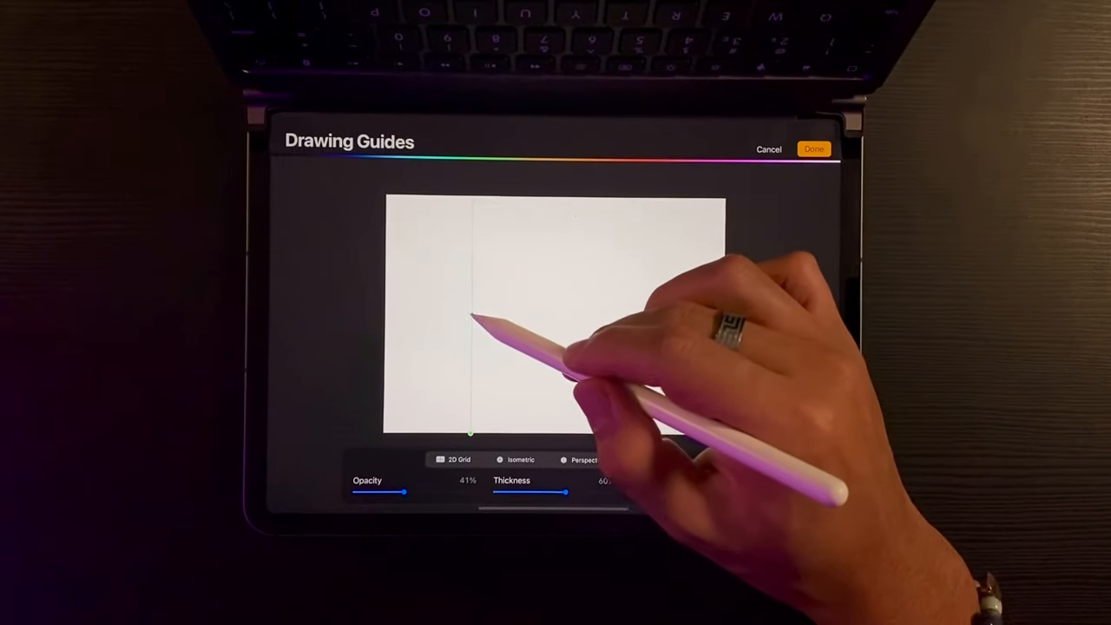
{"action": "left_click", "coordinate": [653, 460]}
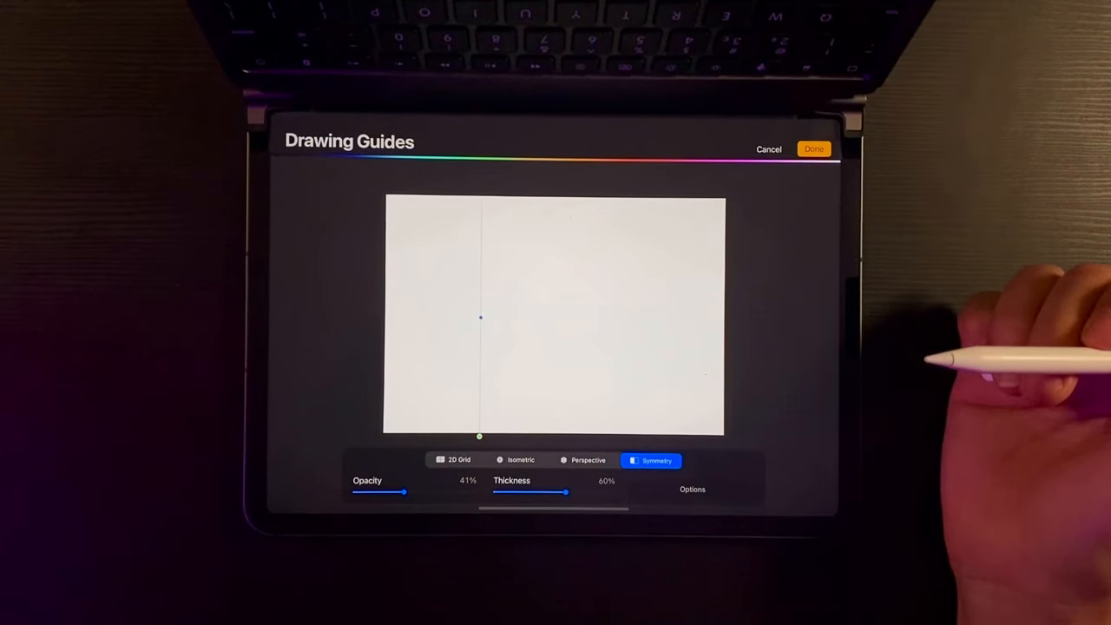
{"action": "left_click_drag", "start_coordinate": [554, 493], "coordinate": [573, 494]}
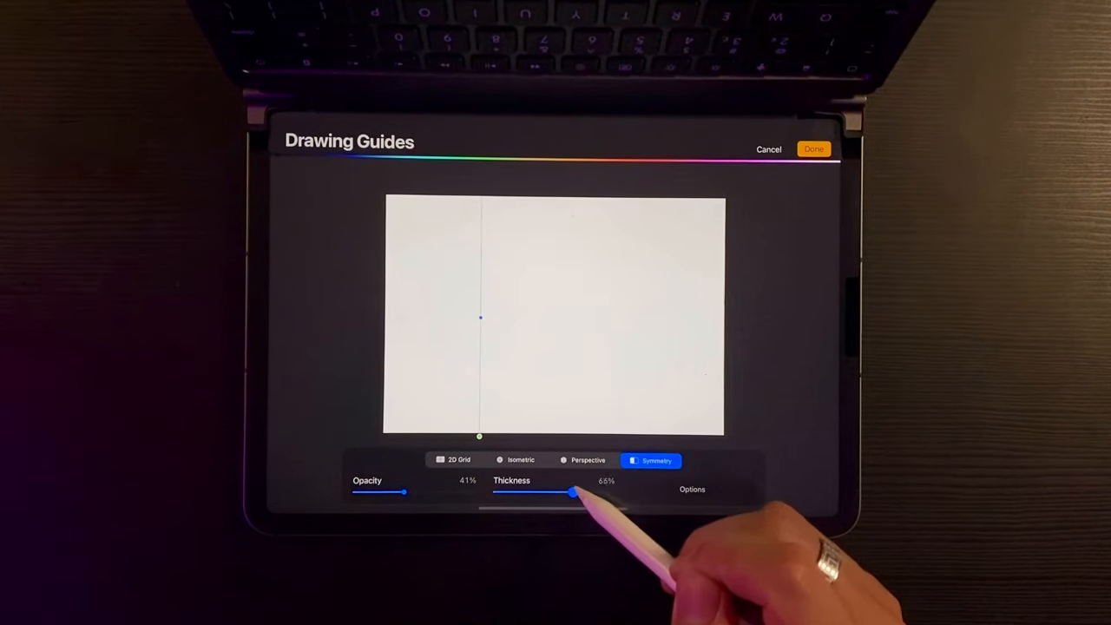
{"action": "left_click_drag", "start_coordinate": [573, 493], "coordinate": [580, 493]}
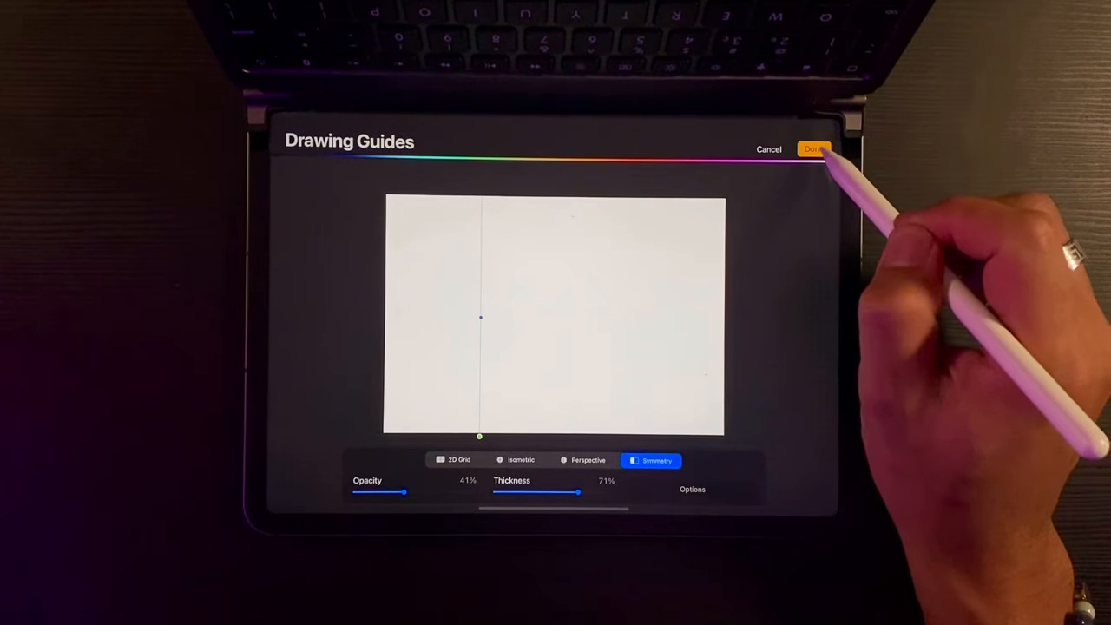
{"action": "left_click", "coordinate": [812, 149]}
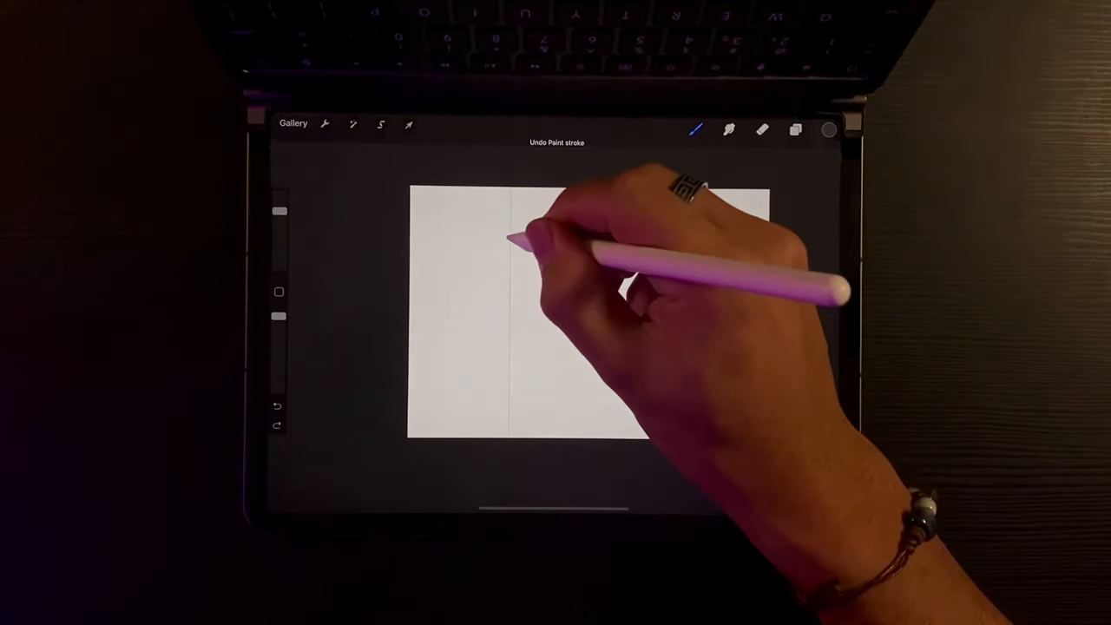
Sketch the head circle and the jaw sides beneath it with the brush.
{"action": "left_click_drag", "start_coordinate": [512, 234], "coordinate": [513, 321]}
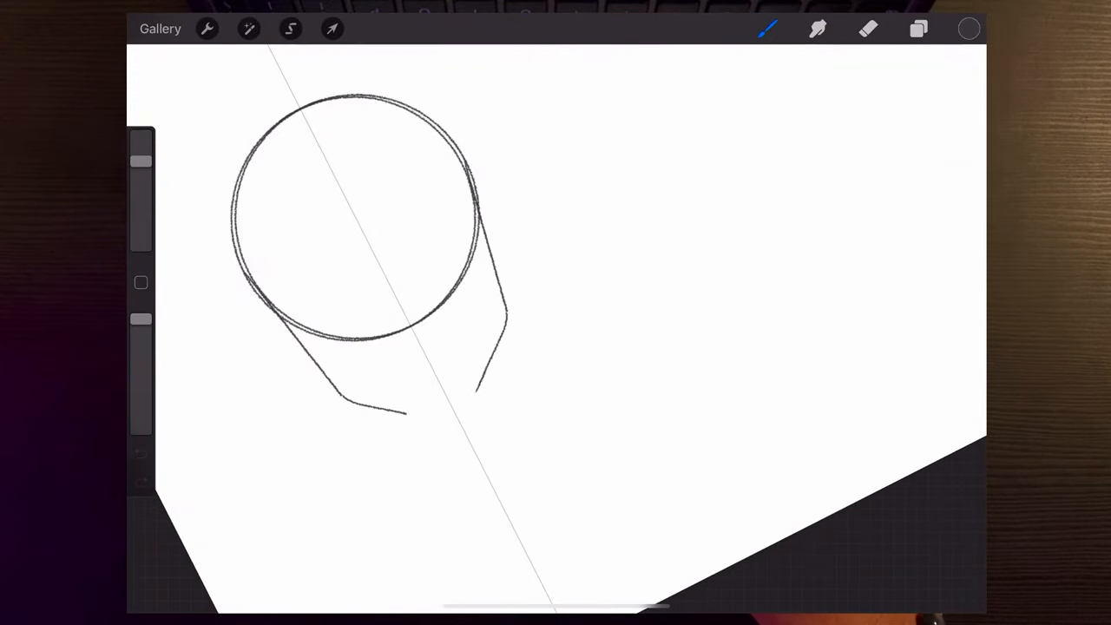
{"action": "left_click_drag", "start_coordinate": [339, 400], "coordinate": [460, 416]}
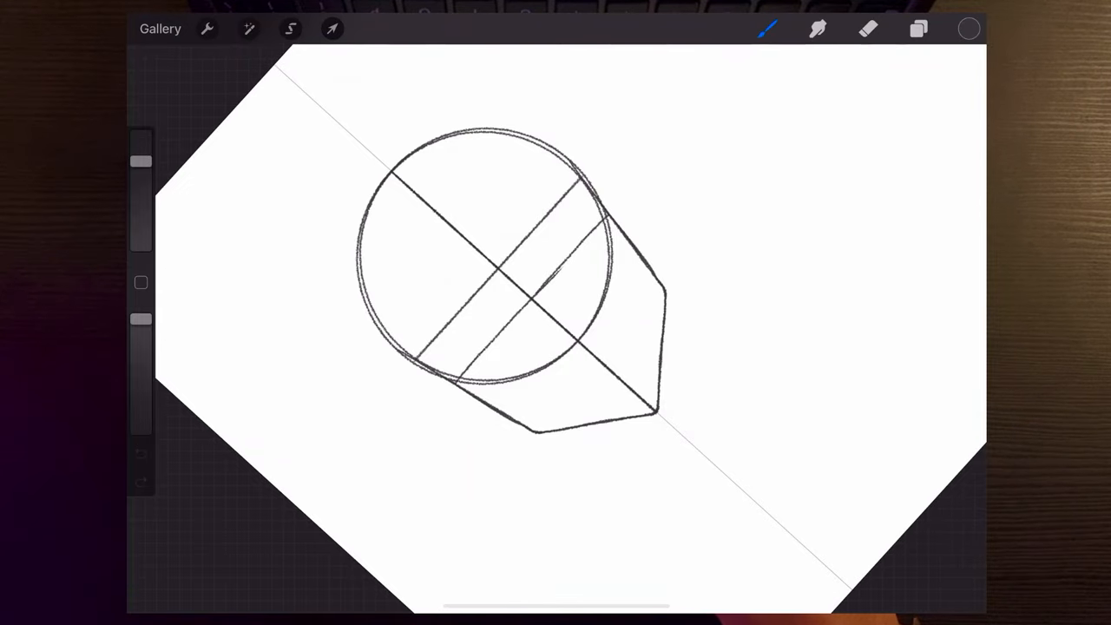
Draw two parallel horizontal guide lines across the head circle.
{"action": "left_click_drag", "start_coordinate": [455, 382], "coordinate": [608, 212]}
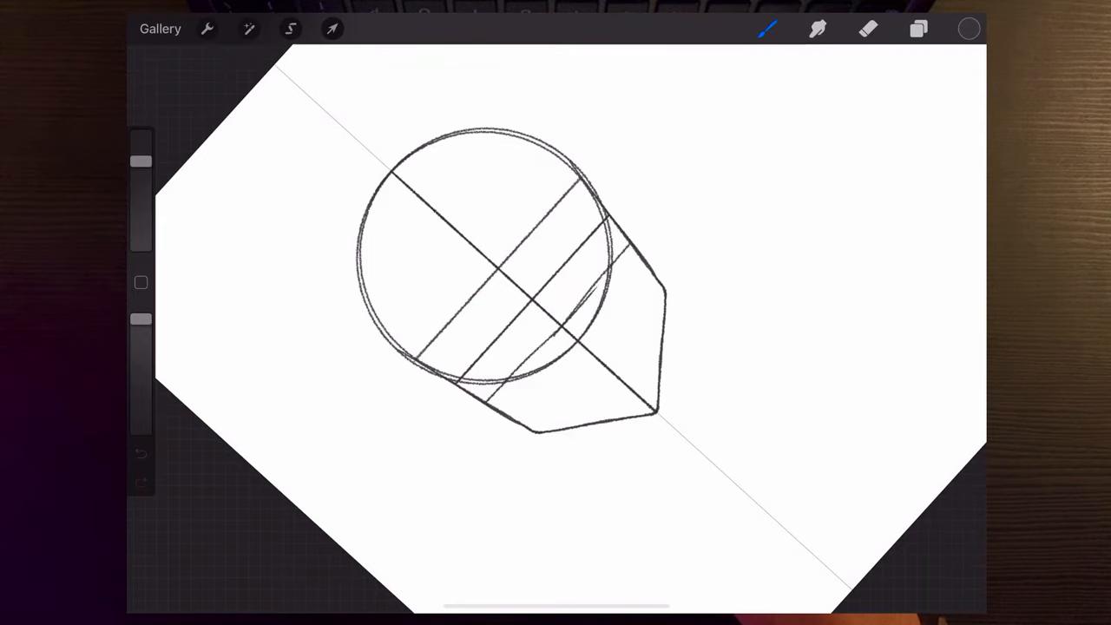
{"action": "left_click_drag", "start_coordinate": [486, 400], "coordinate": [628, 247]}
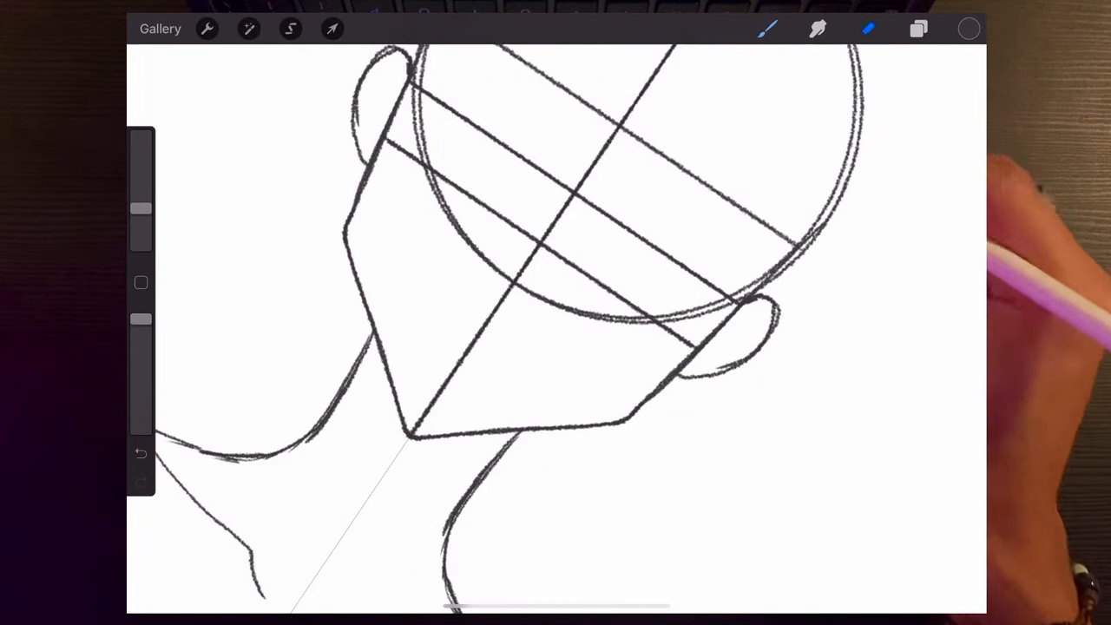
Refine the neck curves so they join the jaw and shoulders.
{"action": "left_click", "coordinate": [868, 28]}
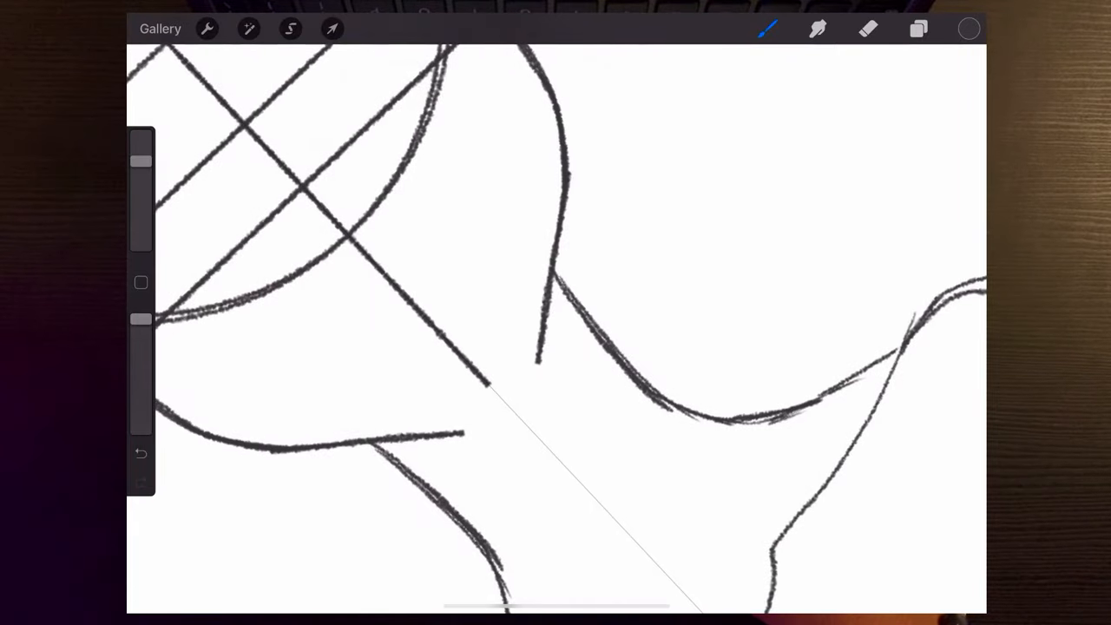
{"action": "left_click_drag", "start_coordinate": [538, 365], "coordinate": [460, 434]}
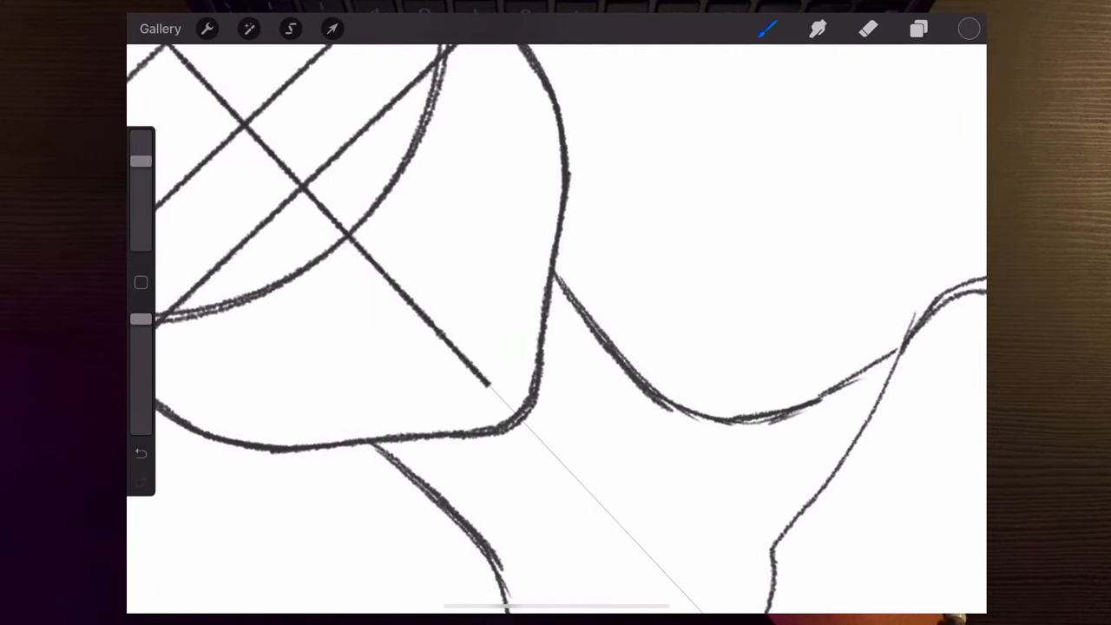
{"action": "left_click_drag", "start_coordinate": [486, 382], "coordinate": [530, 434]}
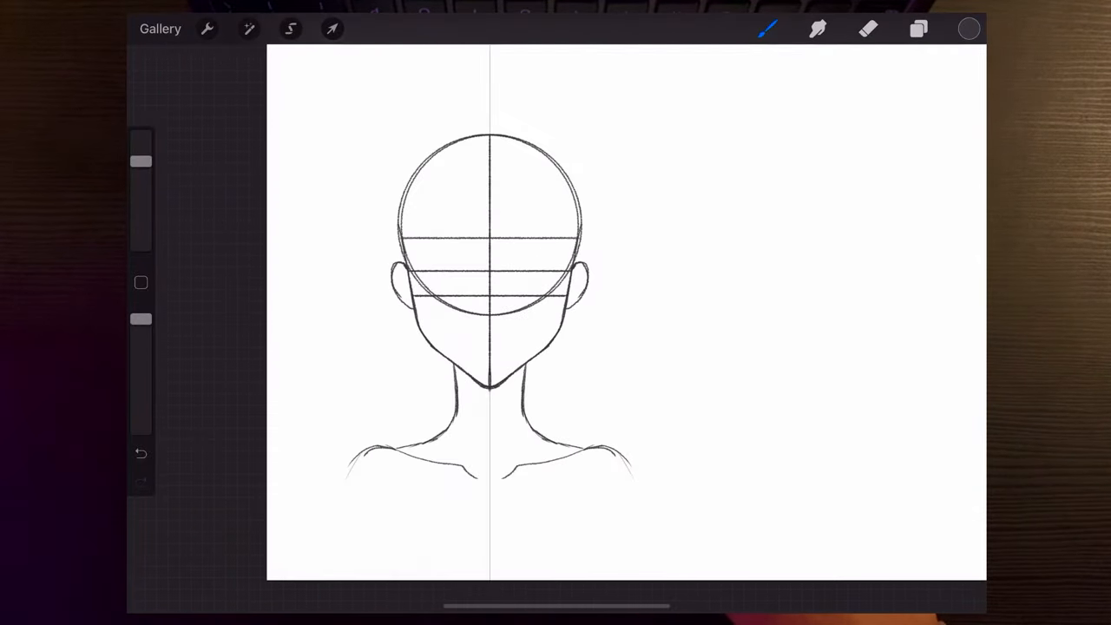
{"action": "left_click", "coordinate": [918, 28]}
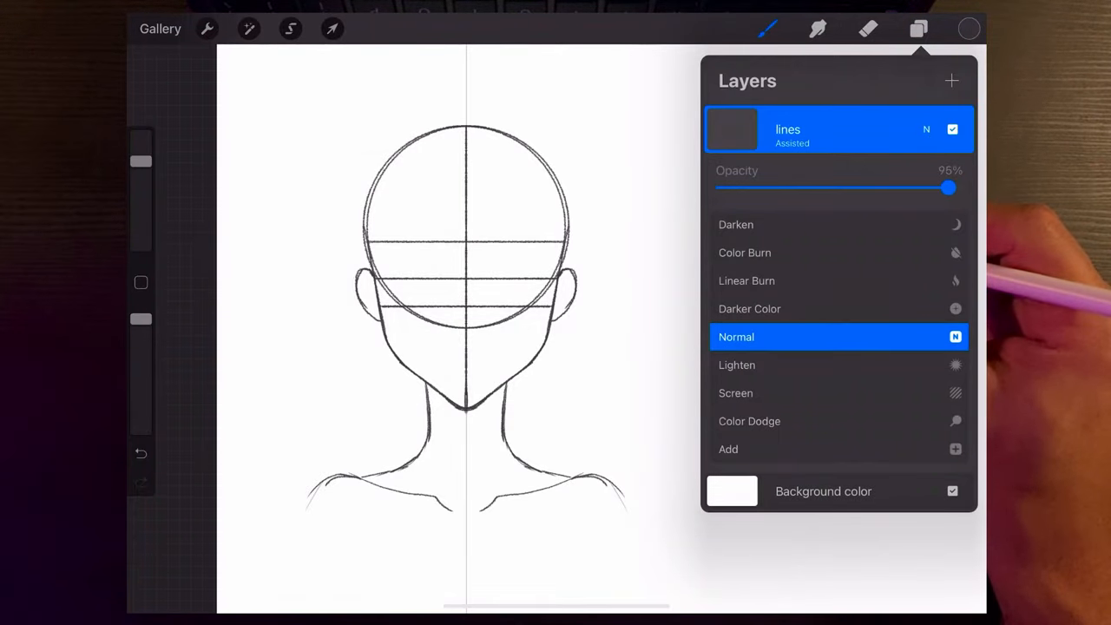
Lower the lines layer opacity to about 37% so the construction fades.
{"action": "left_click_drag", "start_coordinate": [948, 187], "coordinate": [865, 188]}
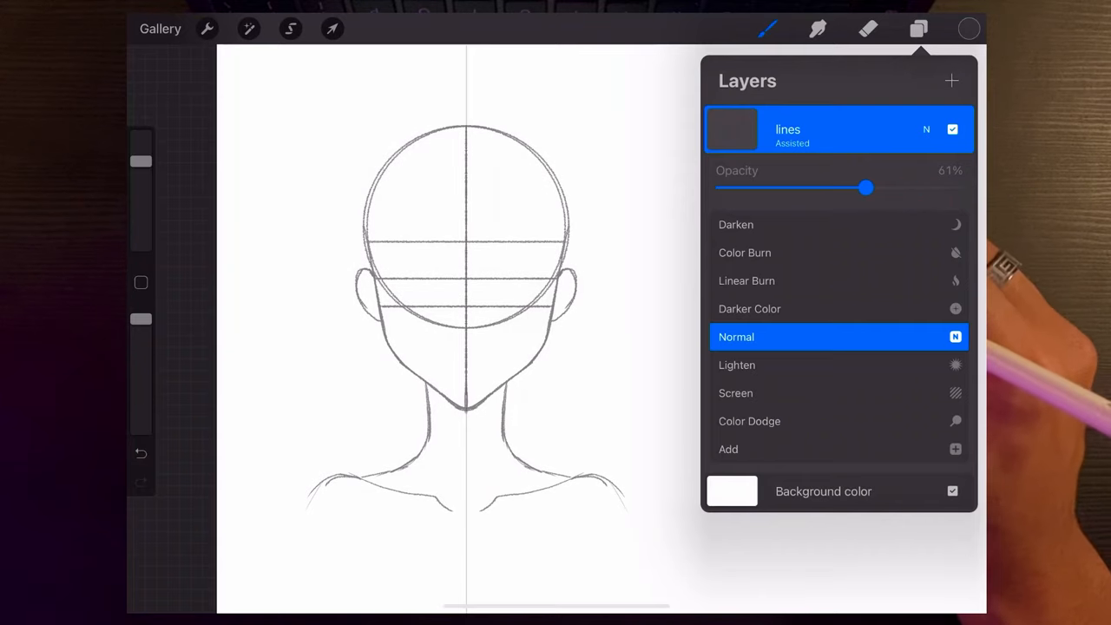
{"action": "left_click_drag", "start_coordinate": [865, 188], "coordinate": [829, 187]}
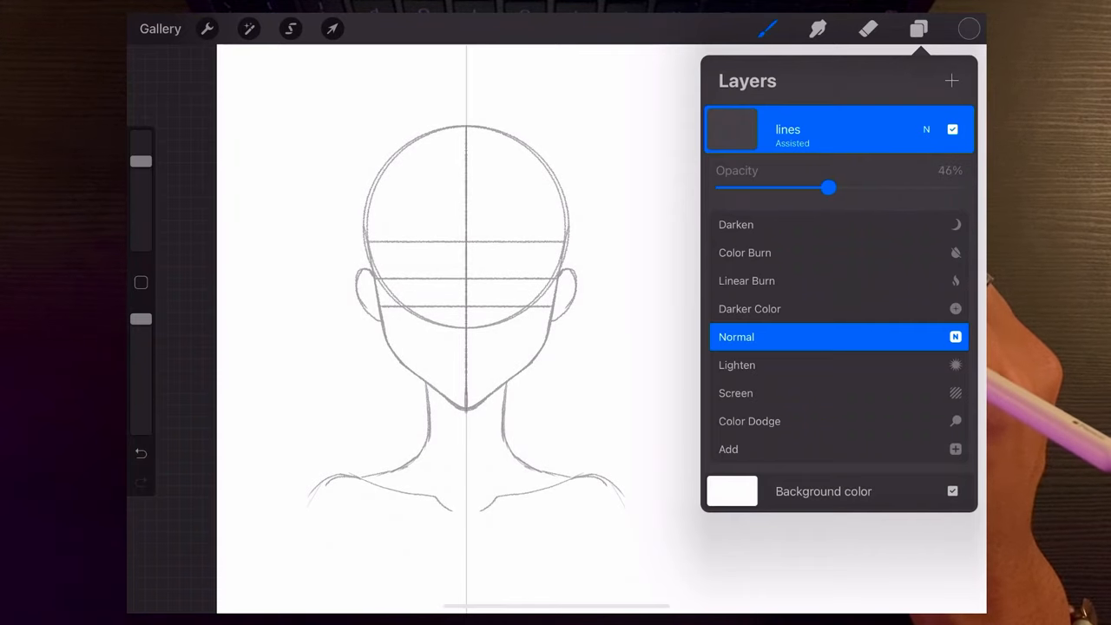
{"action": "left_click_drag", "start_coordinate": [828, 187], "coordinate": [814, 188]}
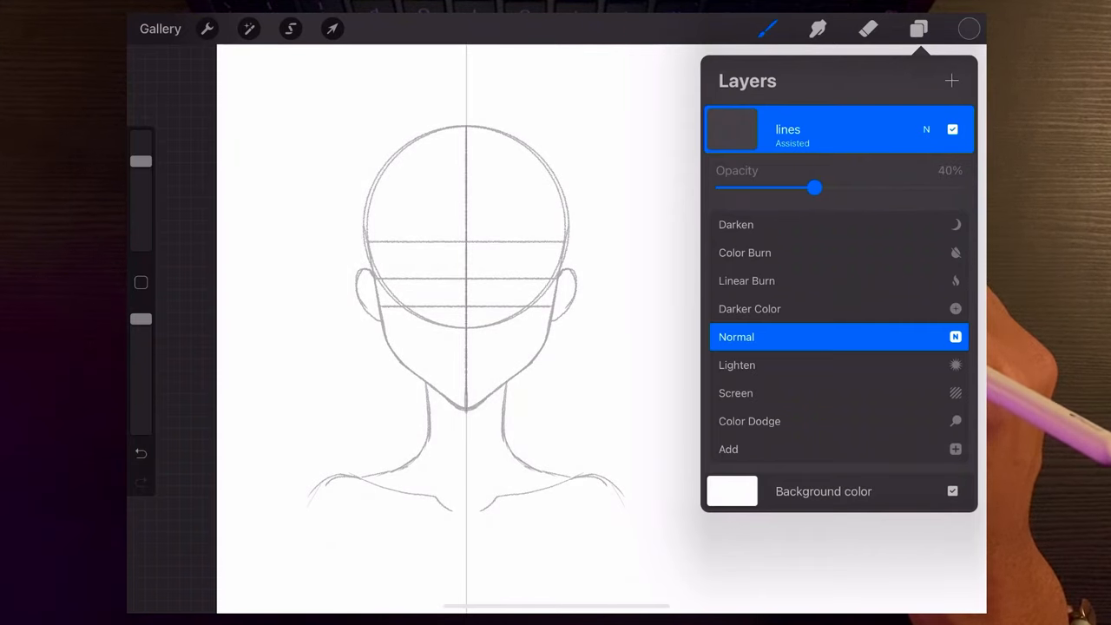
{"action": "left_click_drag", "start_coordinate": [815, 187], "coordinate": [811, 188]}
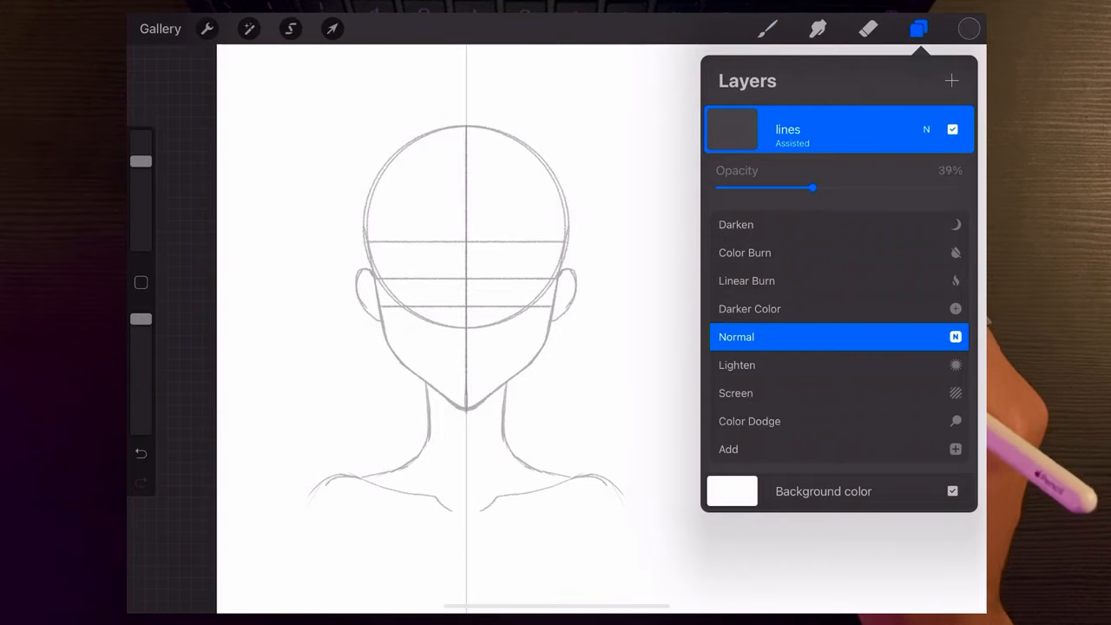
{"action": "left_click_drag", "start_coordinate": [813, 188], "coordinate": [807, 188]}
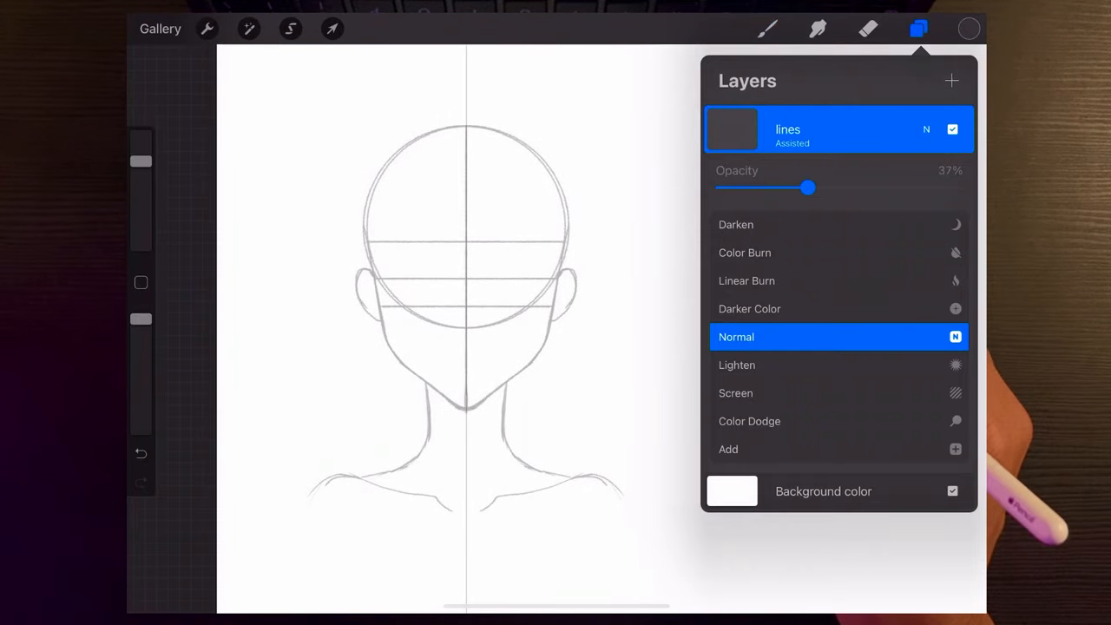
{"action": "left_click_drag", "start_coordinate": [807, 188], "coordinate": [812, 188]}
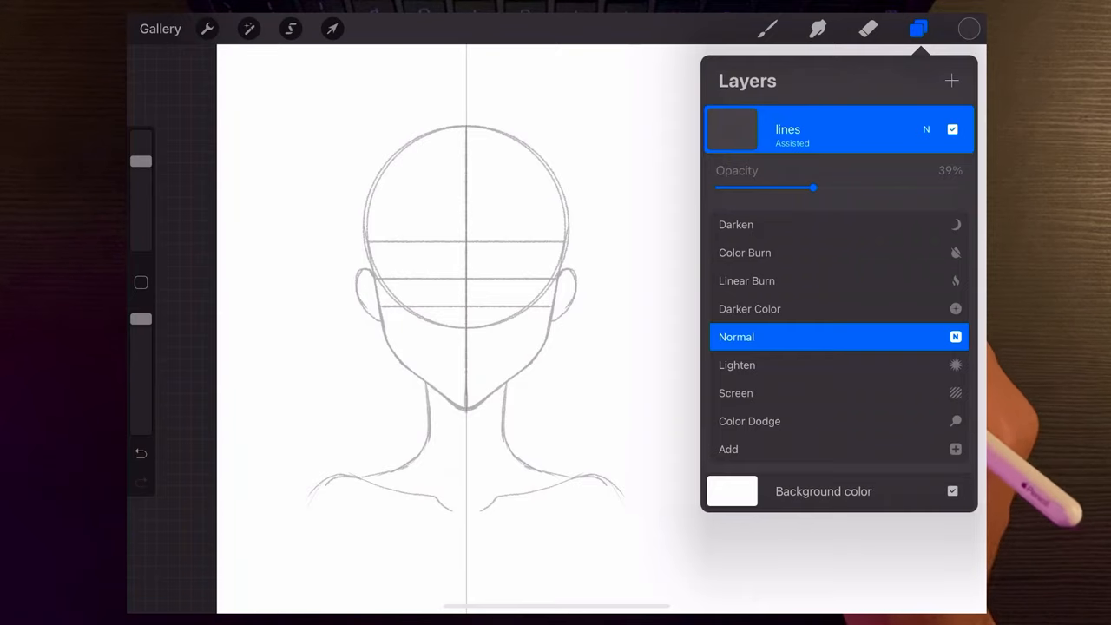
{"action": "left_click_drag", "start_coordinate": [812, 187], "coordinate": [807, 188]}
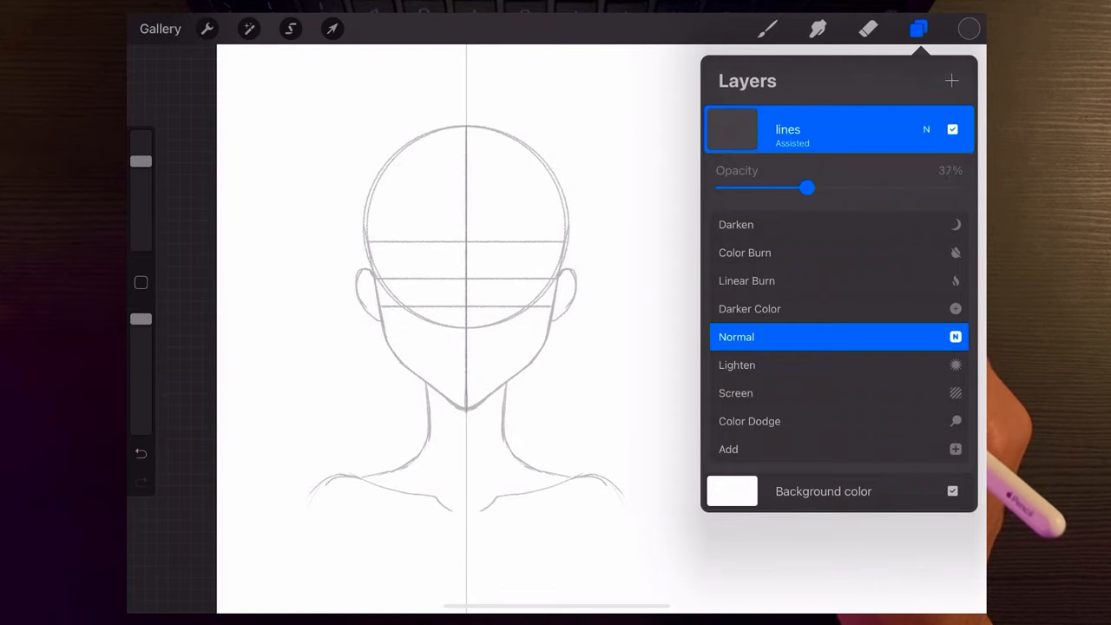
{"action": "left_click_drag", "start_coordinate": [806, 188], "coordinate": [811, 187]}
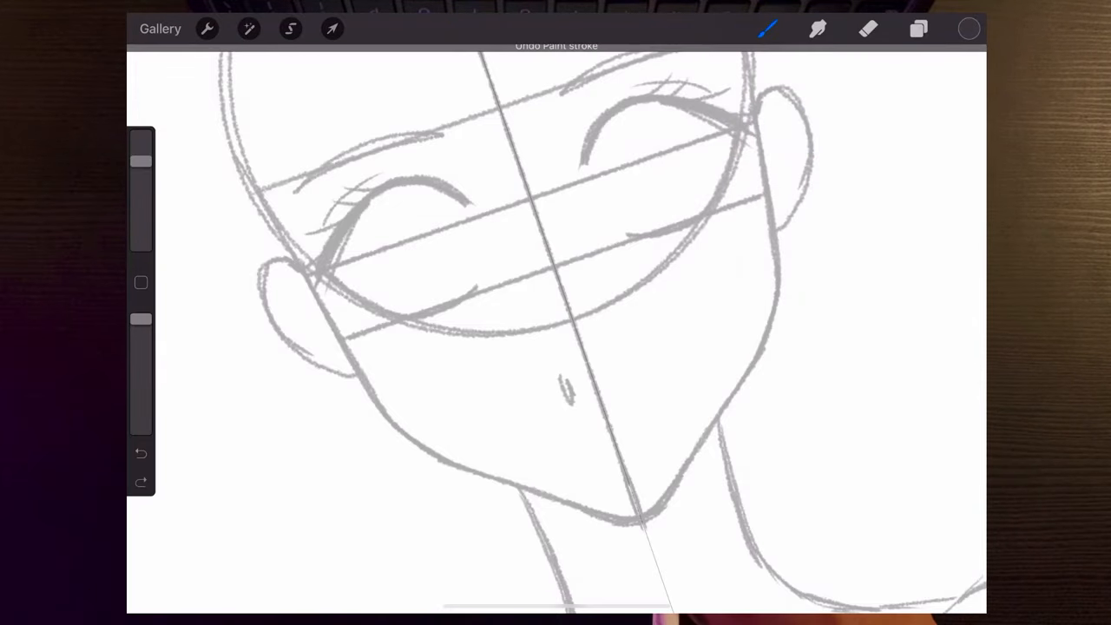
Draw lashed rounded eyes, eyebrows and a small smile over the guides.
{"action": "left_click", "coordinate": [918, 27]}
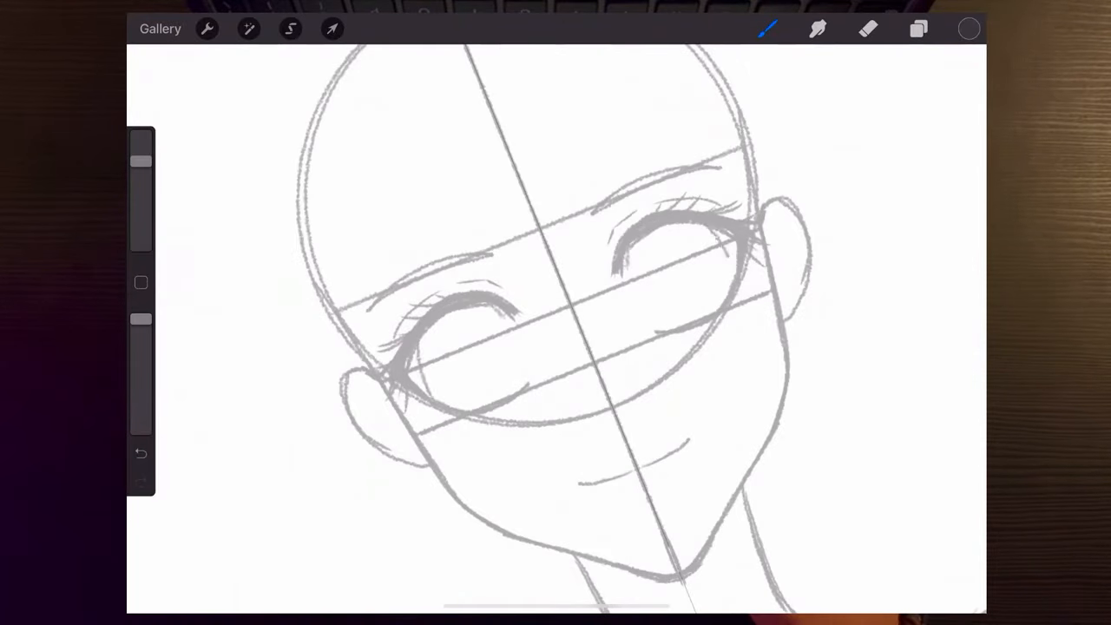
{"action": "left_click", "coordinate": [919, 28]}
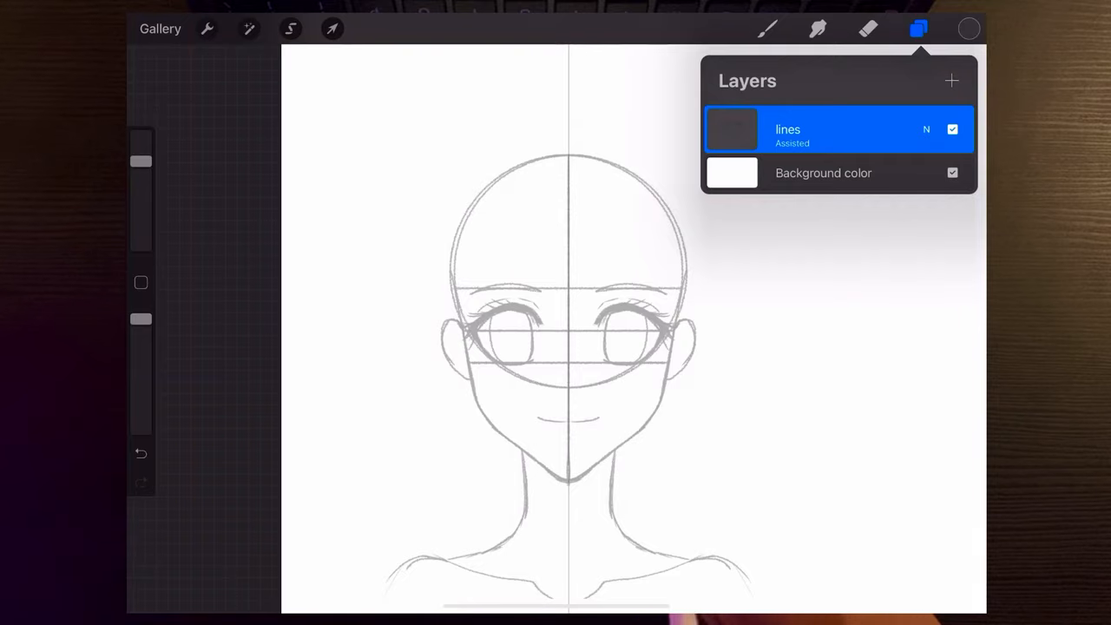
Rotate the canvas and refine the eye sketch with the brush.
{"action": "left_click", "coordinate": [918, 28]}
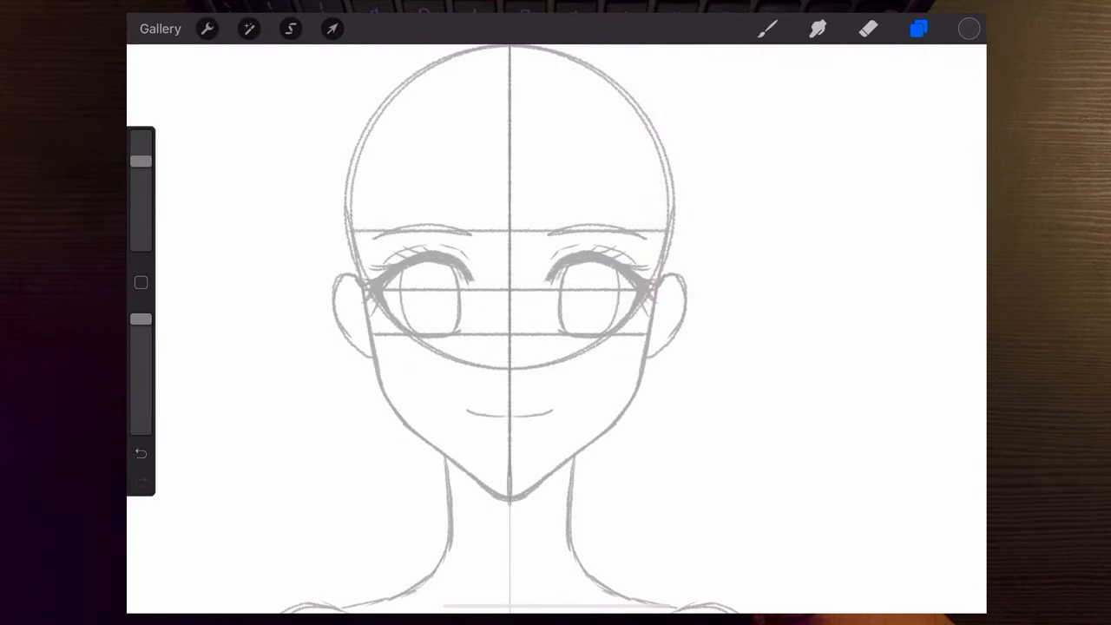
{"action": "left_click", "coordinate": [767, 28]}
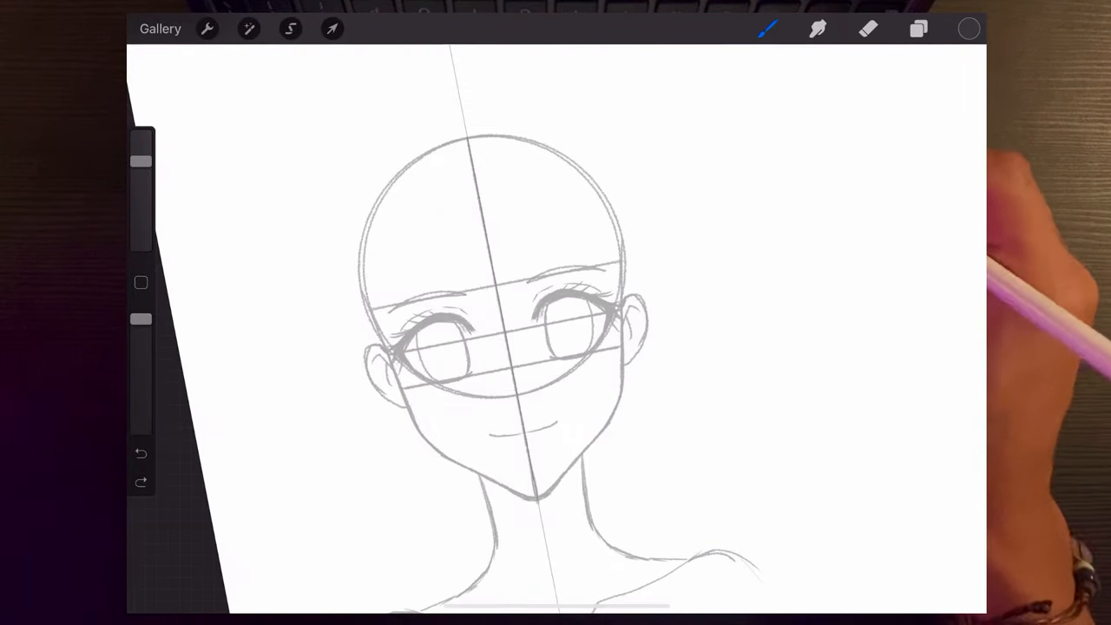
{"action": "left_click", "coordinate": [919, 28]}
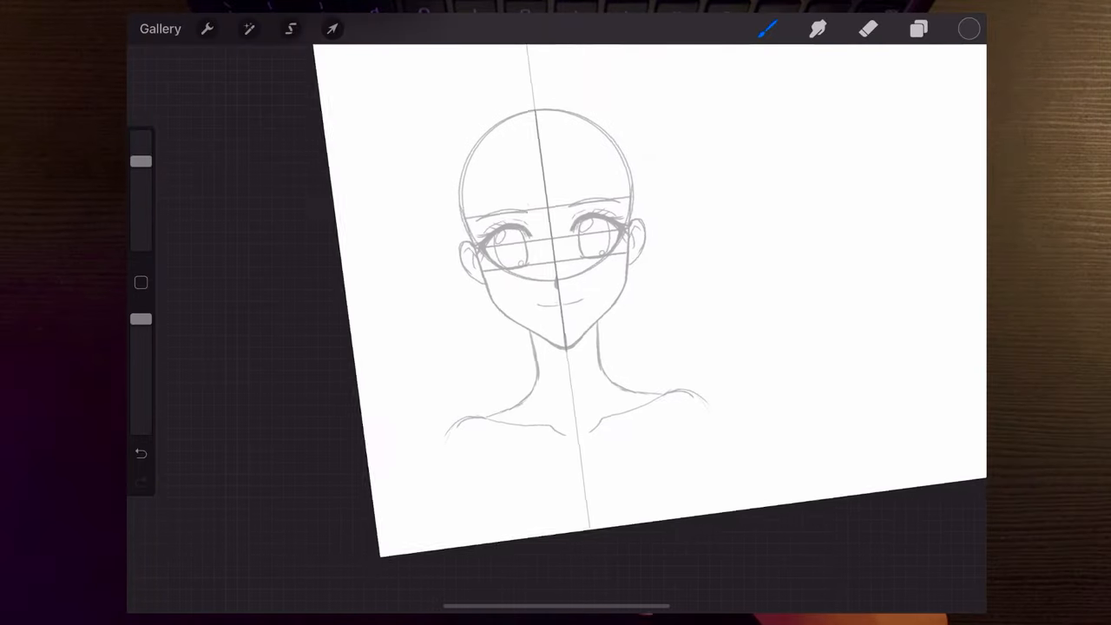
Add a new layer named Sketch above the lines layer.
{"action": "left_click", "coordinate": [918, 27]}
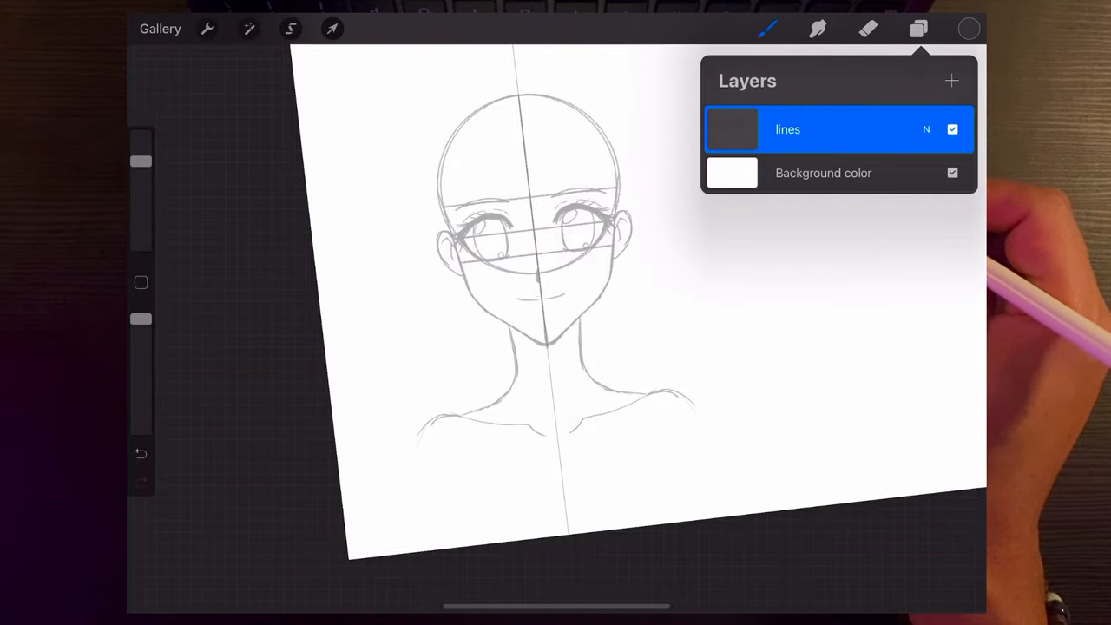
{"action": "left_click", "coordinate": [951, 82]}
{"action": "type", "text": "Sketch"}
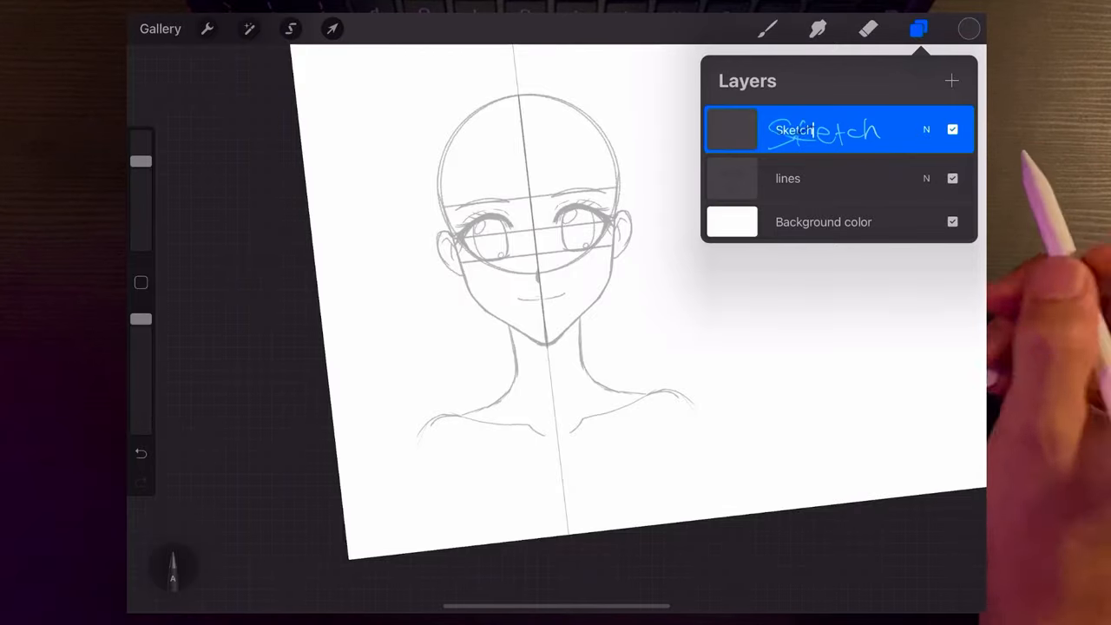
{"action": "left_click", "coordinate": [918, 28]}
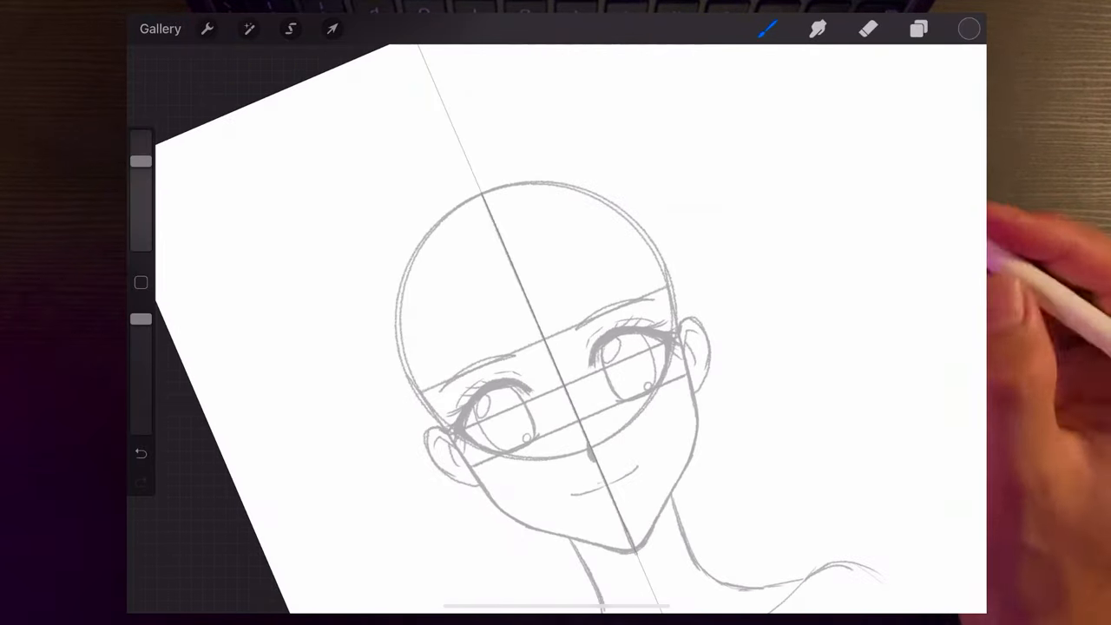
Reduce the brush size and ink clean dark lines over the face on the Sketch layer.
{"action": "left_click", "coordinate": [767, 28]}
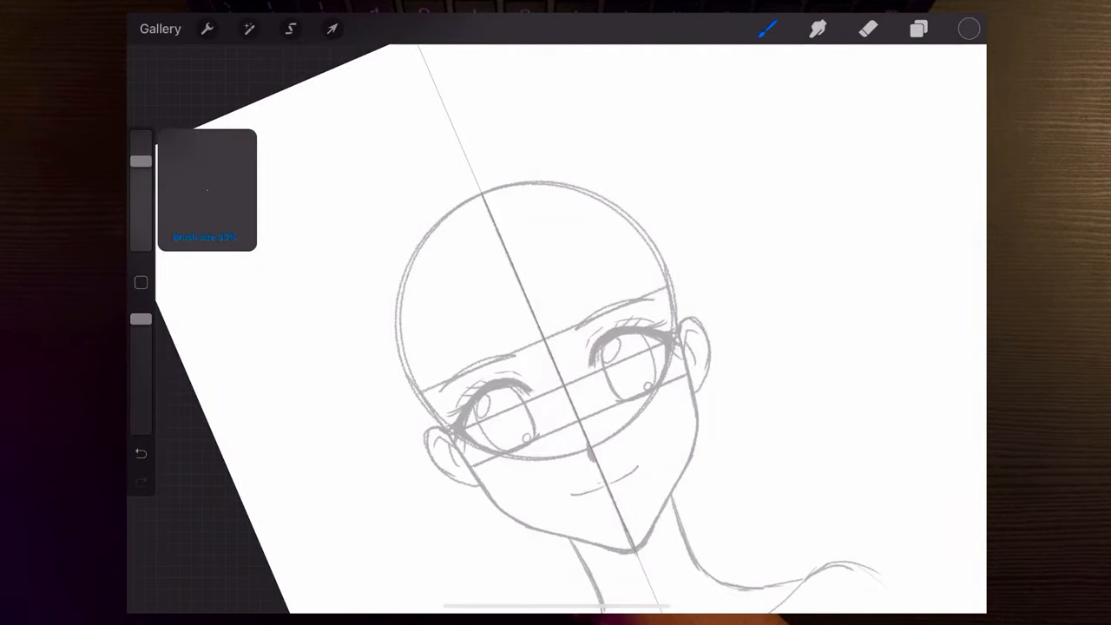
{"action": "left_click_drag", "start_coordinate": [142, 174], "coordinate": [142, 217]}
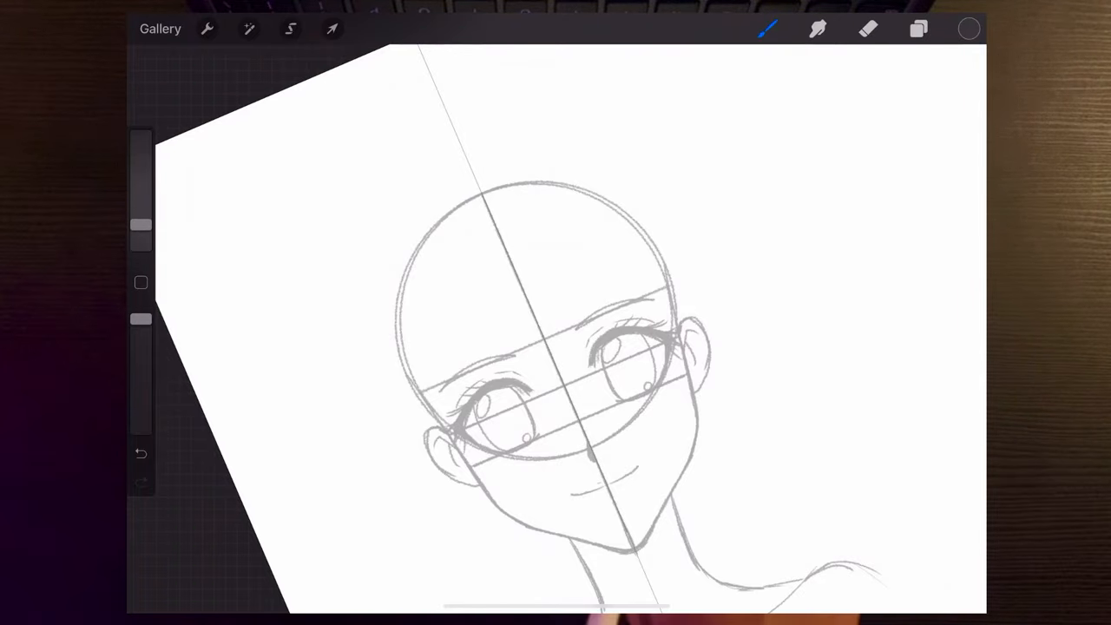
{"action": "left_click", "coordinate": [969, 28]}
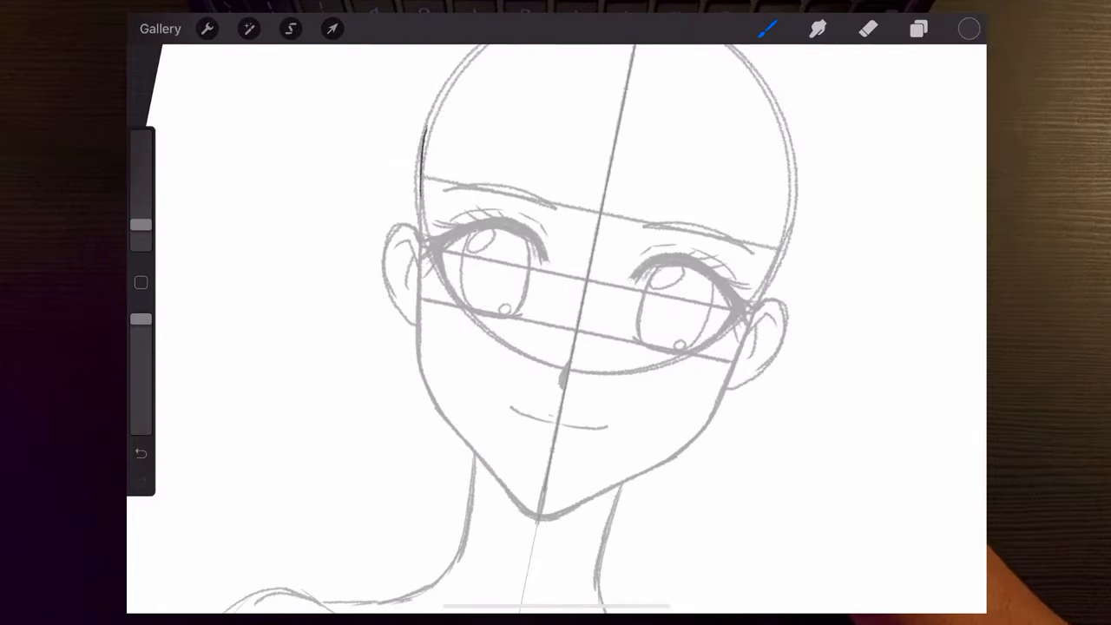
{"action": "left_click_drag", "start_coordinate": [424, 135], "coordinate": [417, 292]}
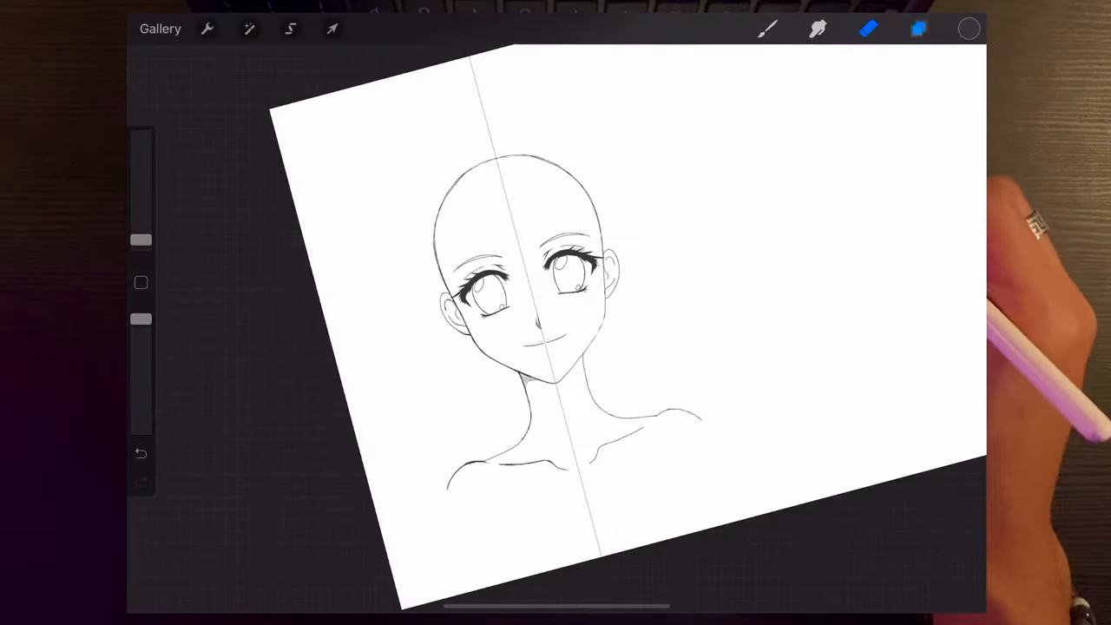
Add a new layer above Sketch and name it 'Hair lines' for the rough hair sketch.
{"action": "left_click", "coordinate": [918, 28]}
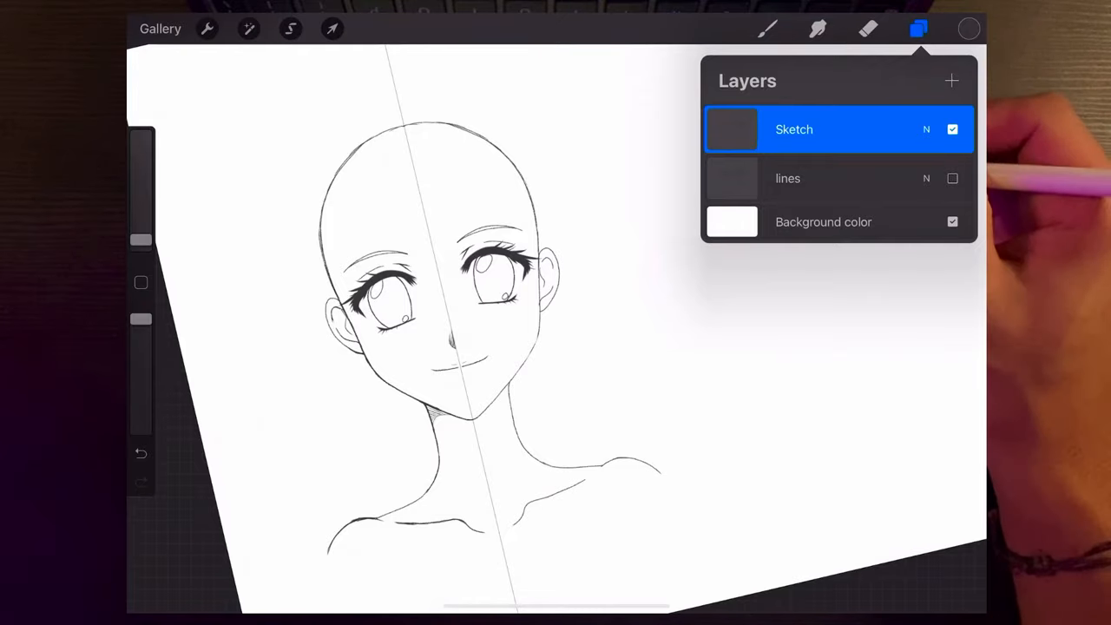
{"action": "left_click", "coordinate": [951, 82]}
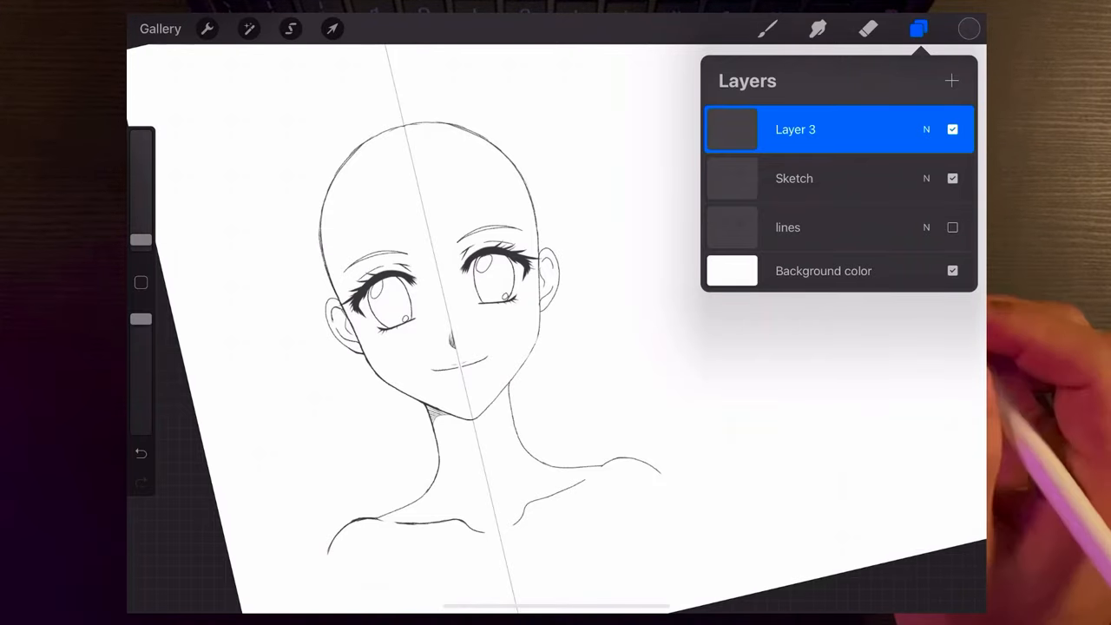
{"action": "mouse_move", "coordinate": [1041, 477]}
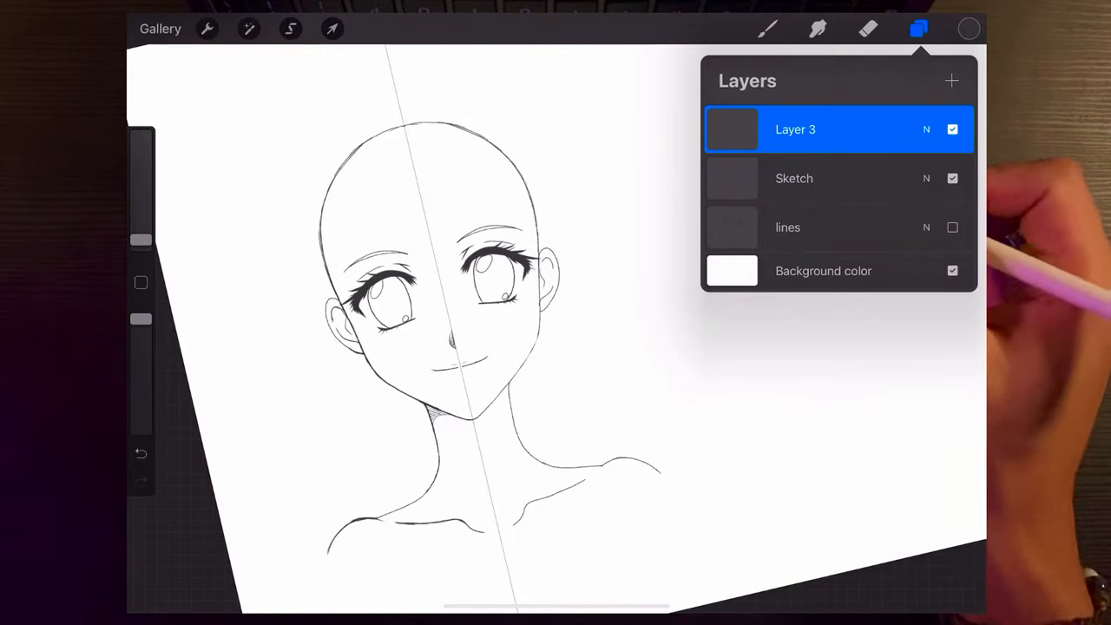
{"action": "left_click", "coordinate": [795, 128]}
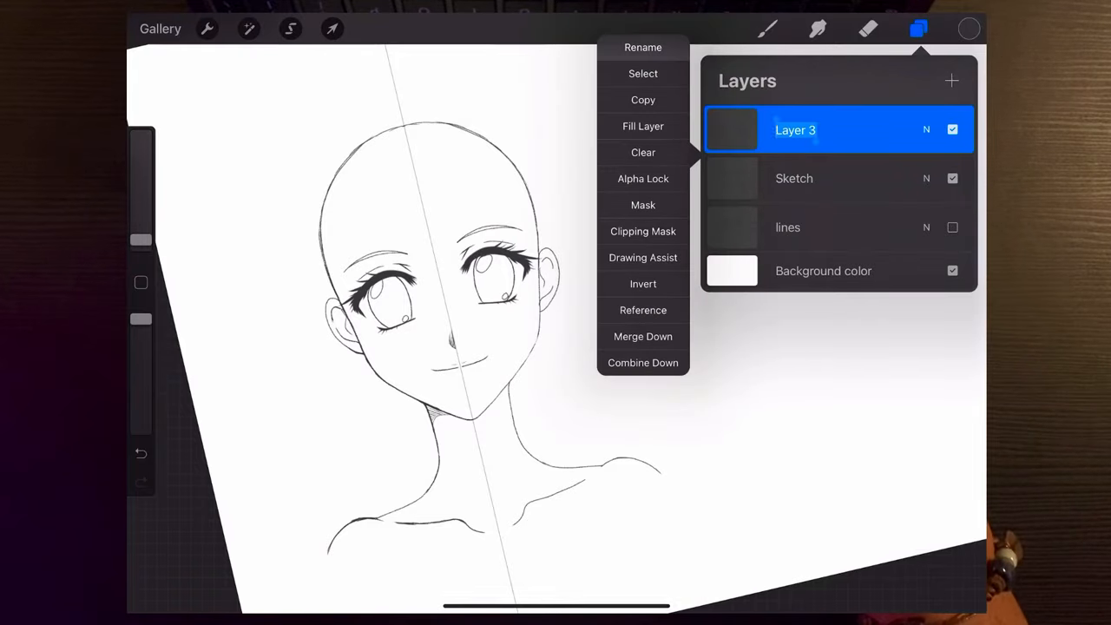
{"action": "left_click", "coordinate": [643, 47]}
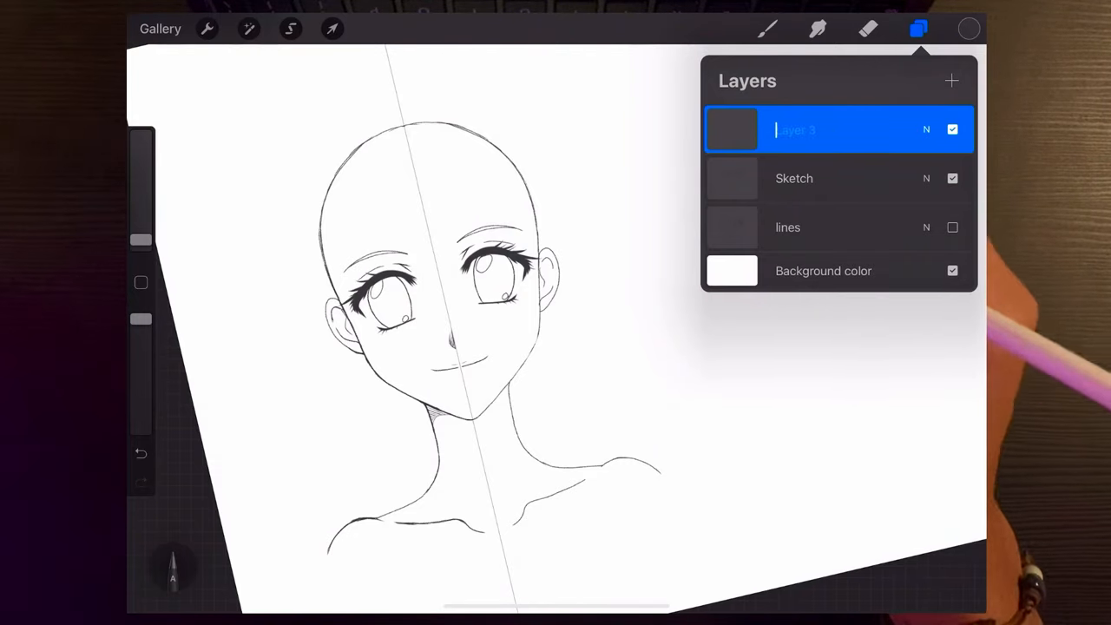
{"action": "type", "text": "Ha"}
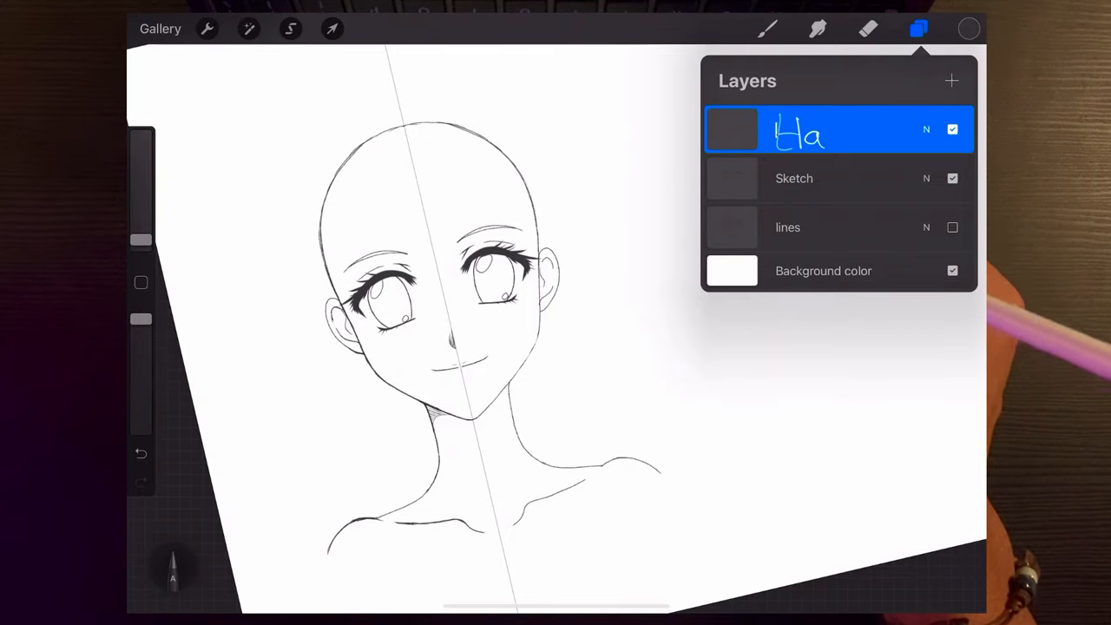
{"action": "type", "text": "Hair line"}
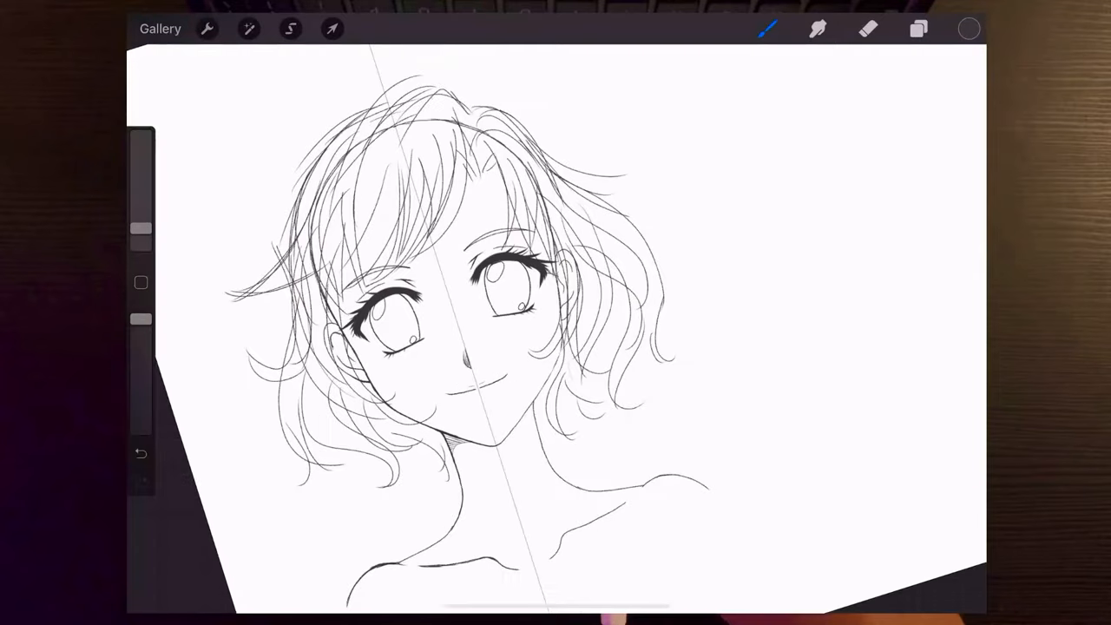
Fade Hair lines to 50% opacity and add a new layer above it named 'Hair'.
{"action": "left_click", "coordinate": [918, 28]}
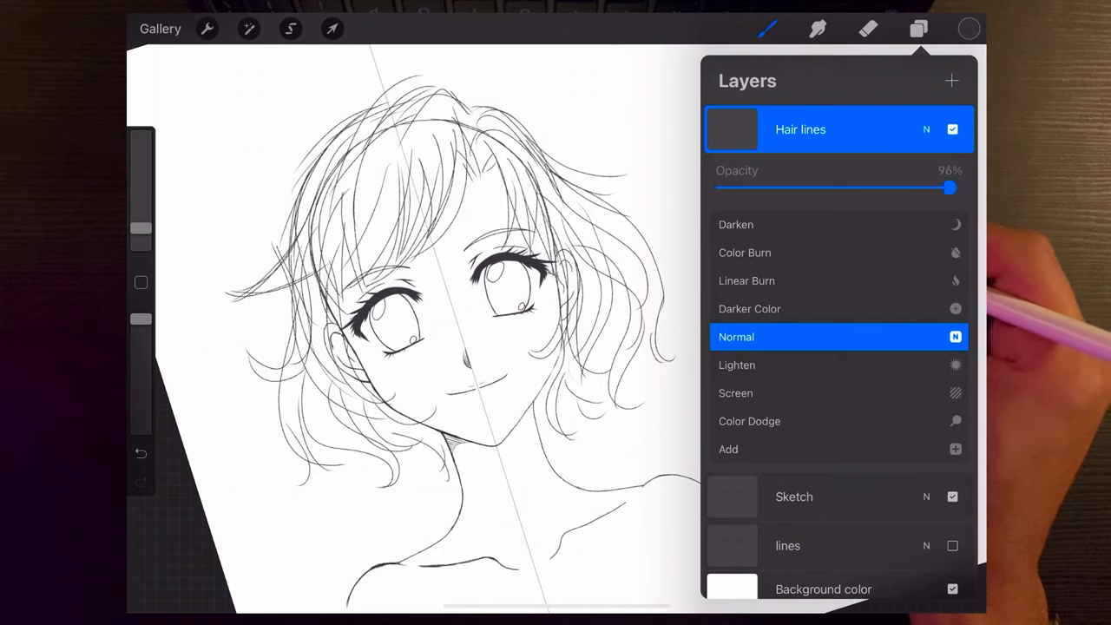
{"action": "left_click_drag", "start_coordinate": [948, 187], "coordinate": [841, 187]}
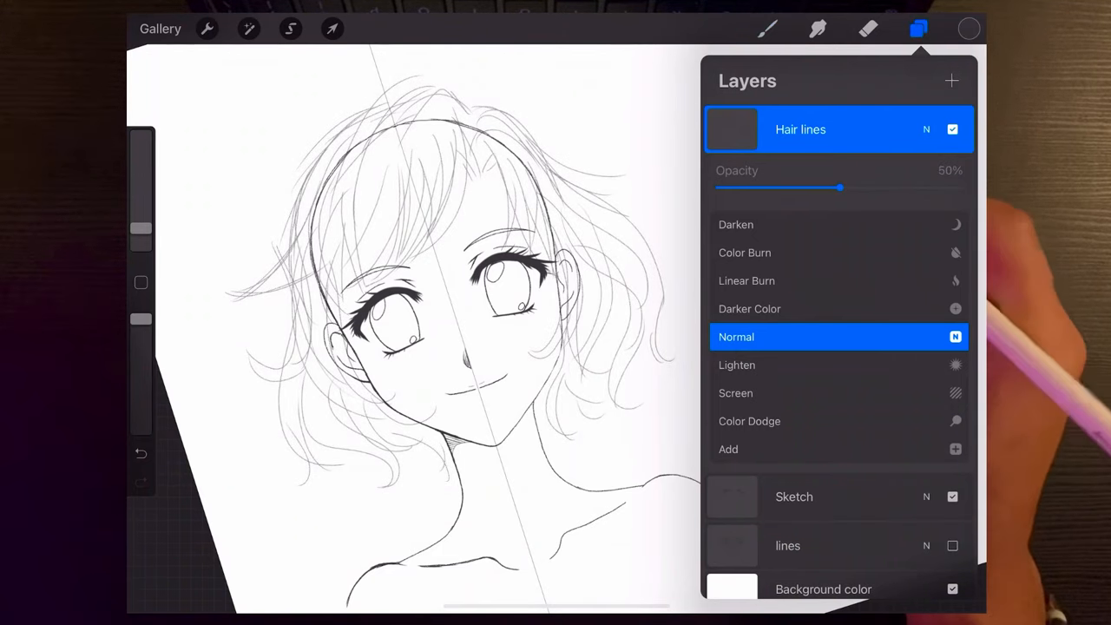
{"action": "left_click", "coordinate": [952, 80]}
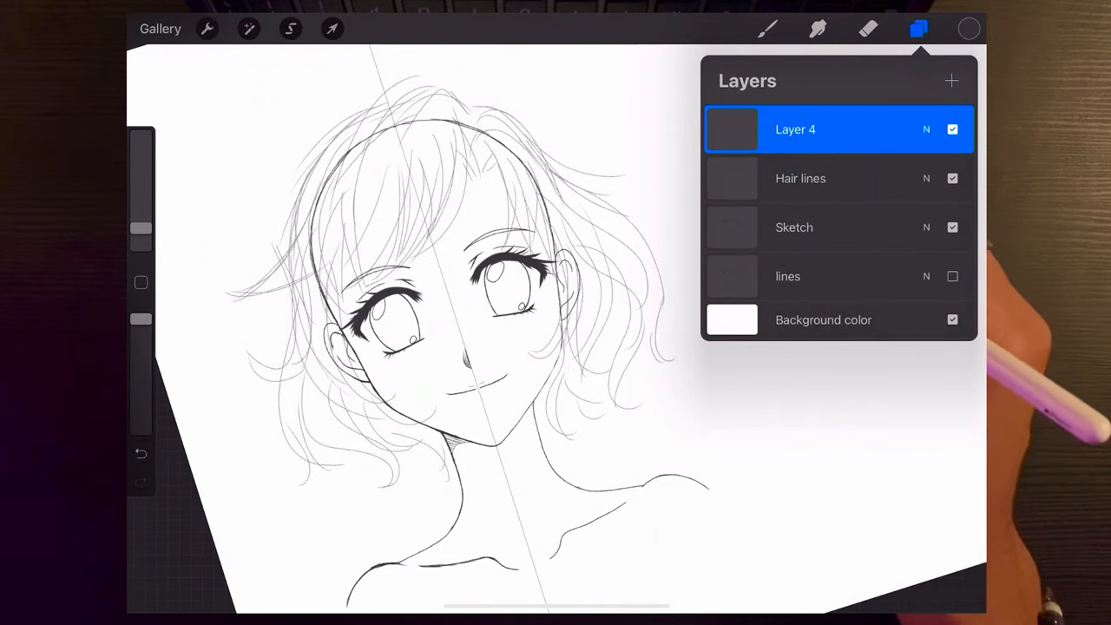
{"action": "double_click", "coordinate": [795, 128]}
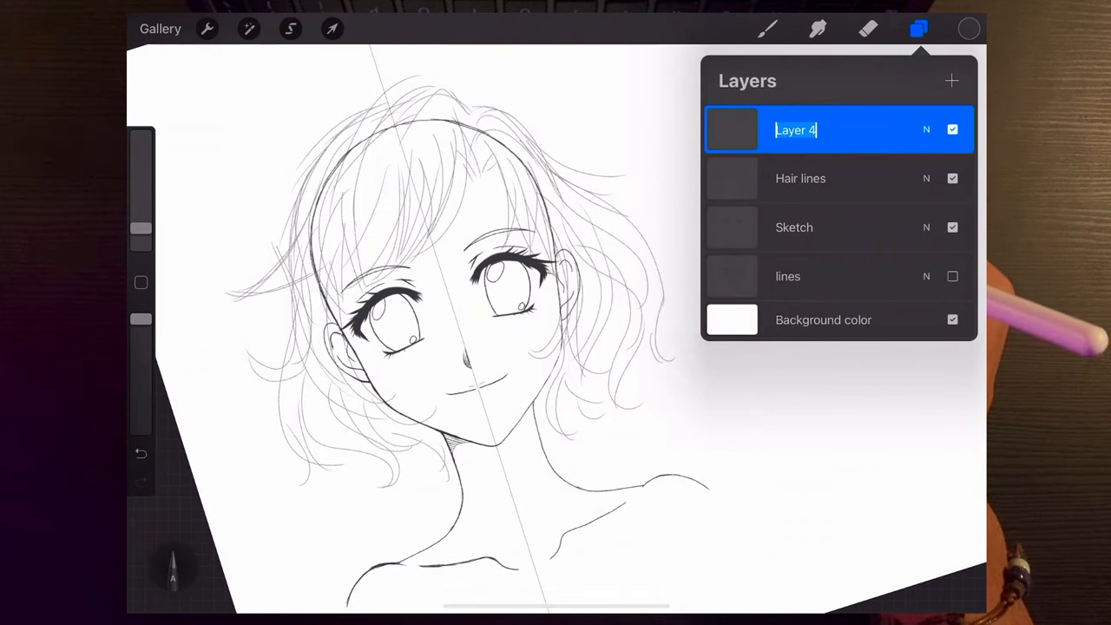
{"action": "left_click", "coordinate": [796, 128]}
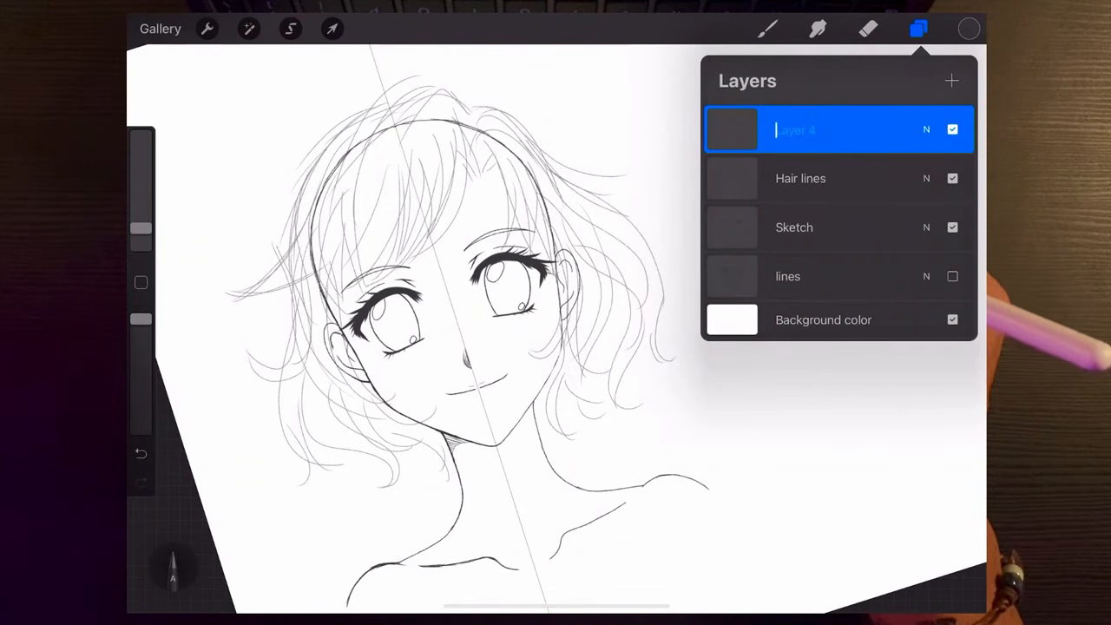
{"action": "type", "text": "Hair"}
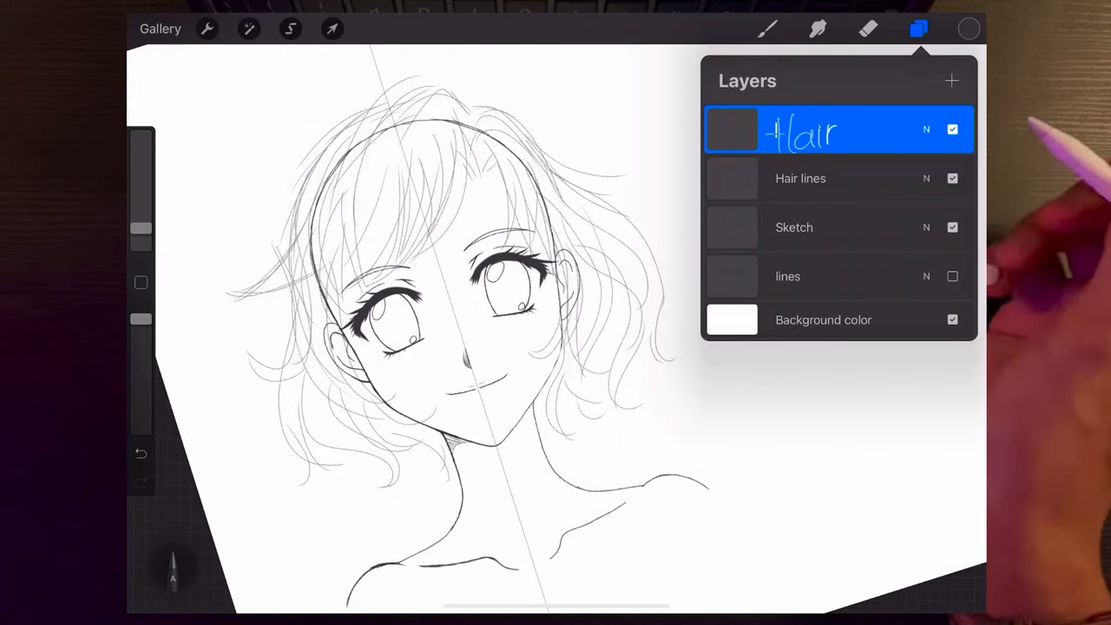
Ink clean hair strokes on the Hair layer, then hide the rough Hair lines sketch.
{"action": "left_click", "coordinate": [767, 27]}
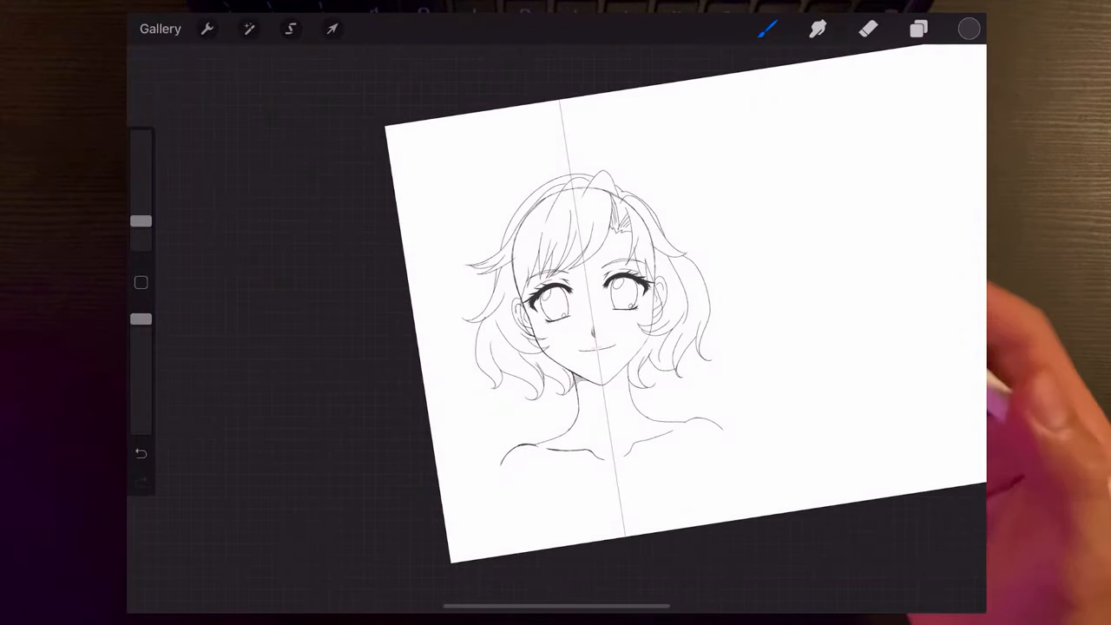
{"action": "left_click", "coordinate": [918, 28]}
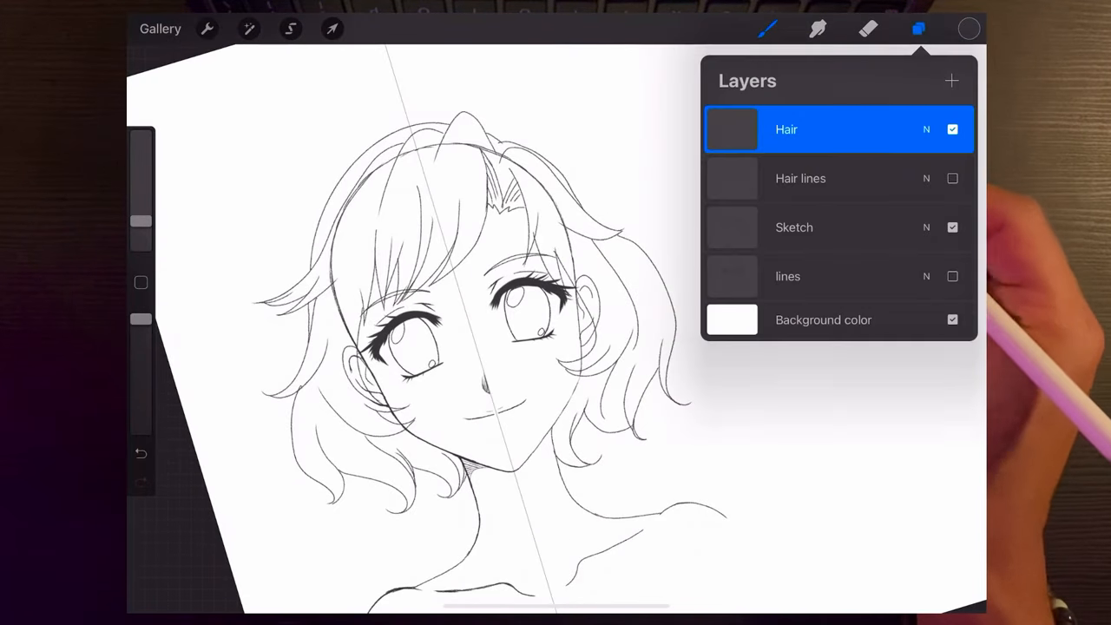
{"action": "left_click", "coordinate": [951, 177]}
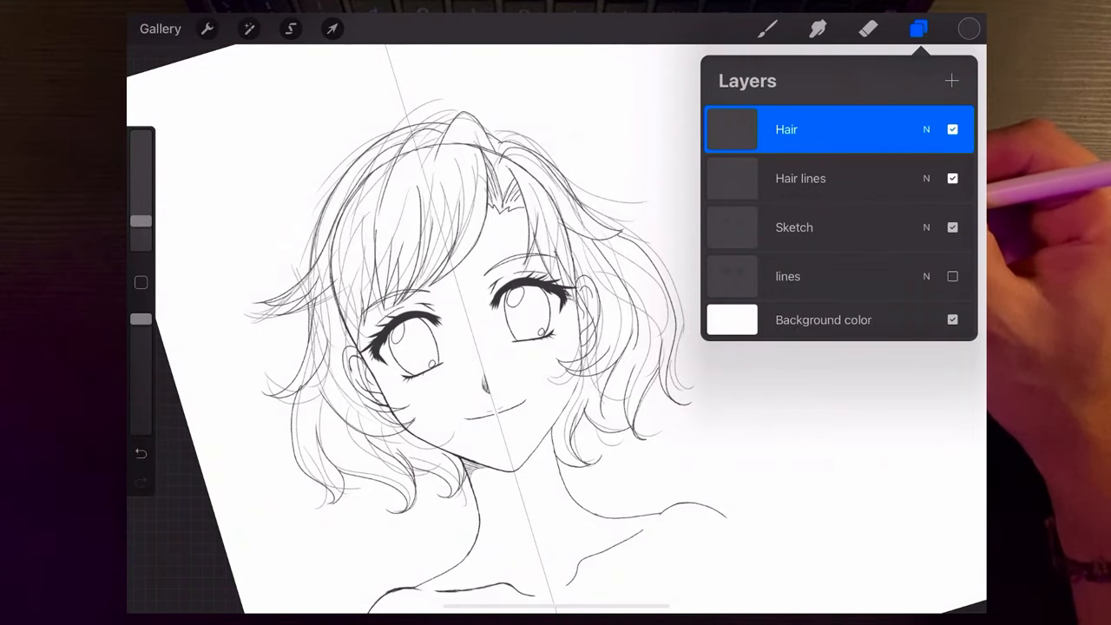
Switch the Drawing Guide off in Canvas settings so the symmetry line disappears.
{"action": "left_click", "coordinate": [918, 28]}
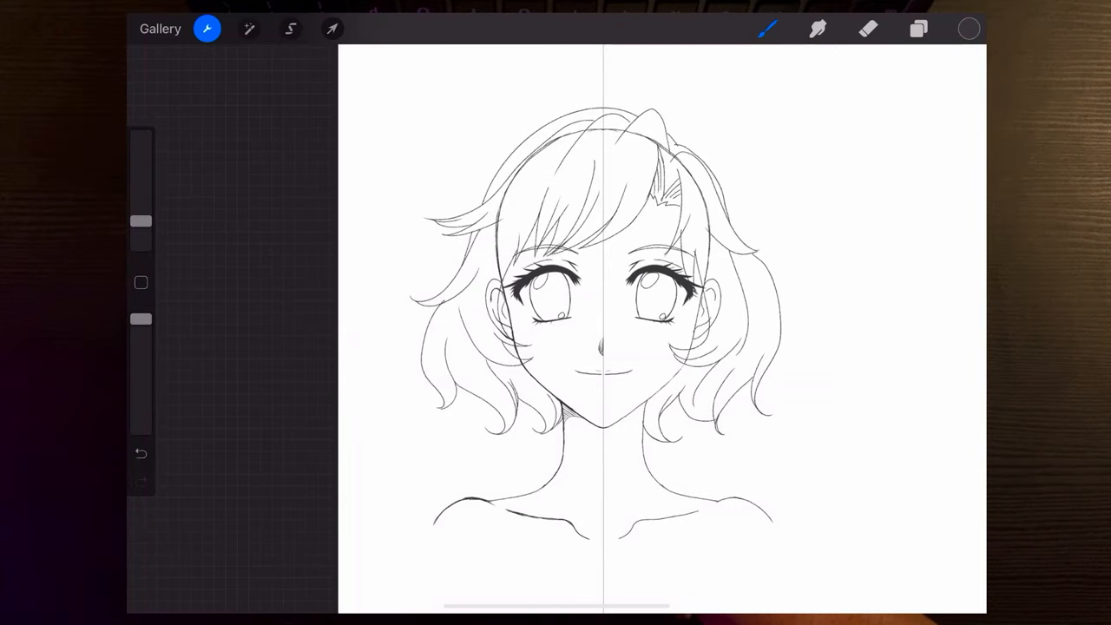
{"action": "left_click", "coordinate": [206, 28]}
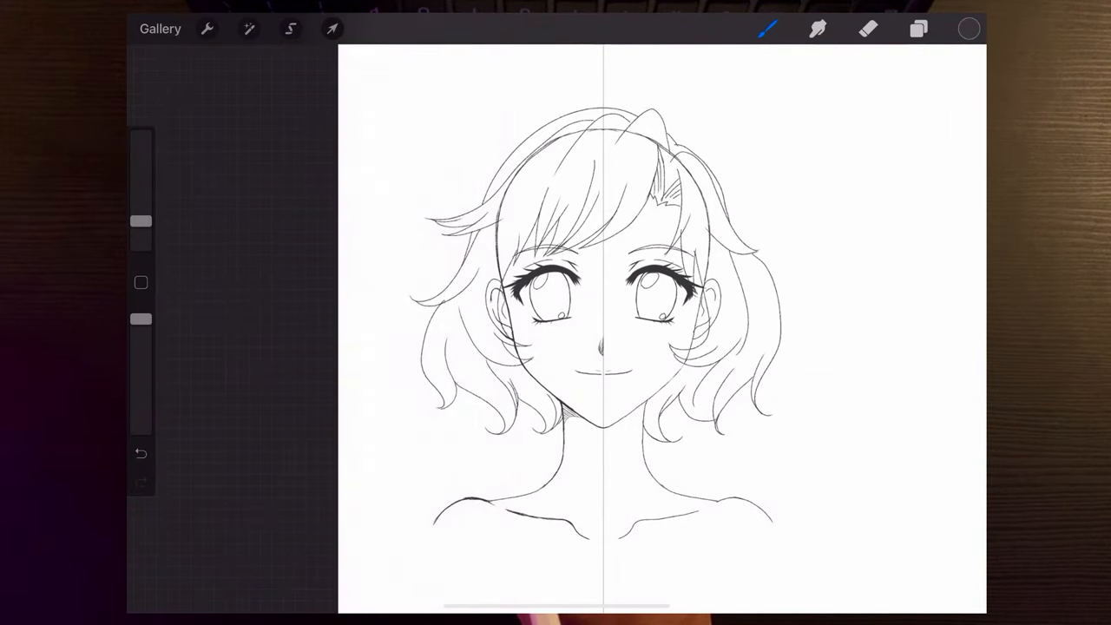
{"action": "left_click", "coordinate": [207, 28]}
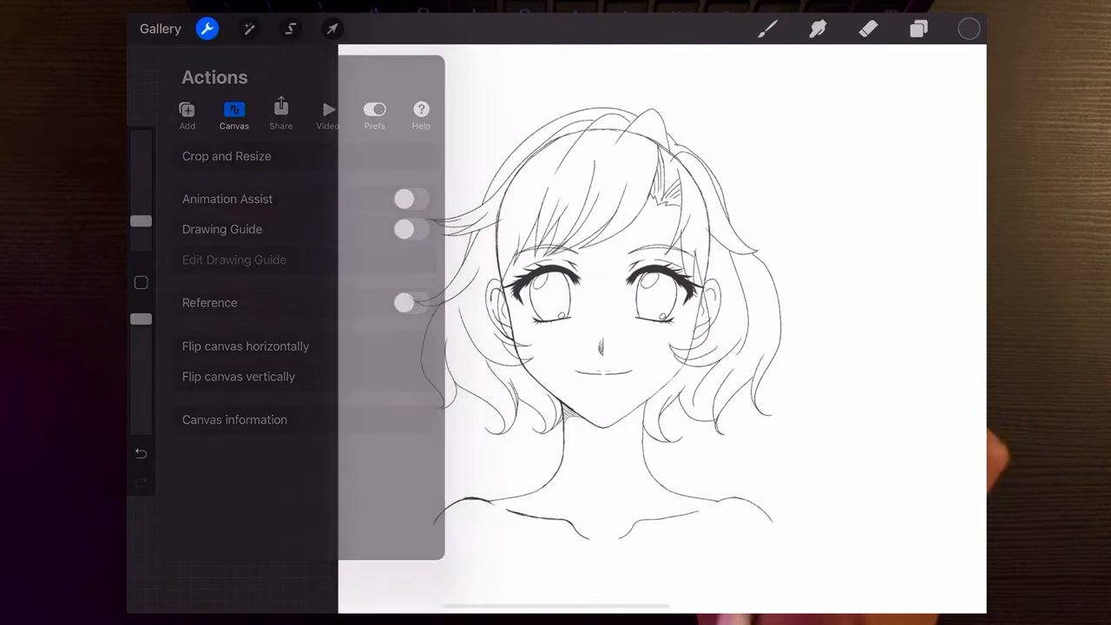
{"action": "left_click", "coordinate": [208, 28]}
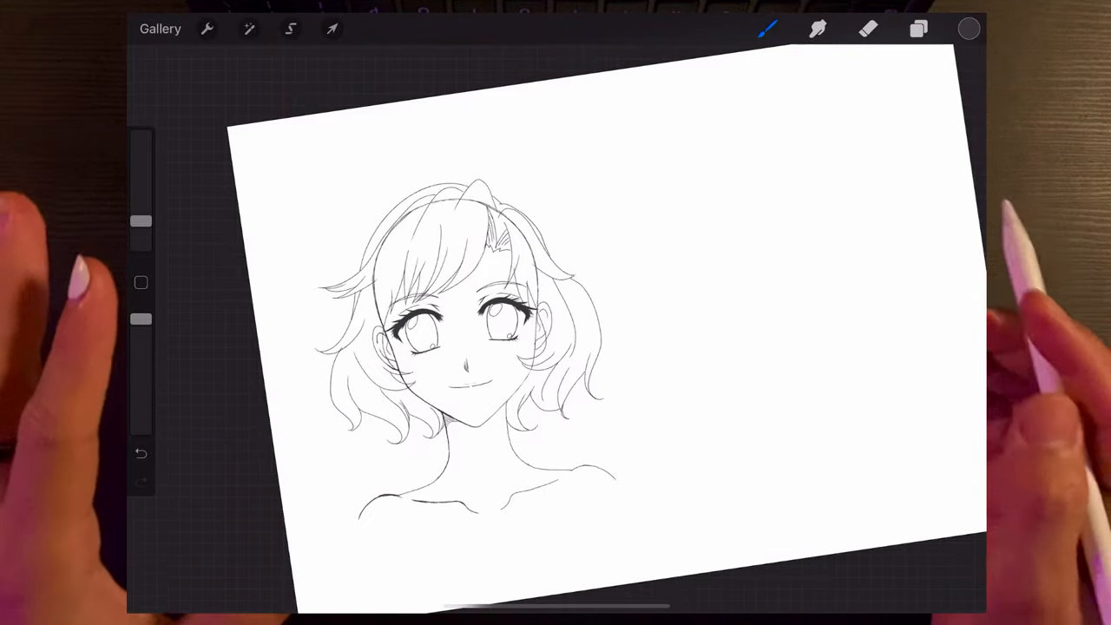
Hide Hair lines and make the Sketch layer the active drawing layer.
{"action": "left_click", "coordinate": [918, 28]}
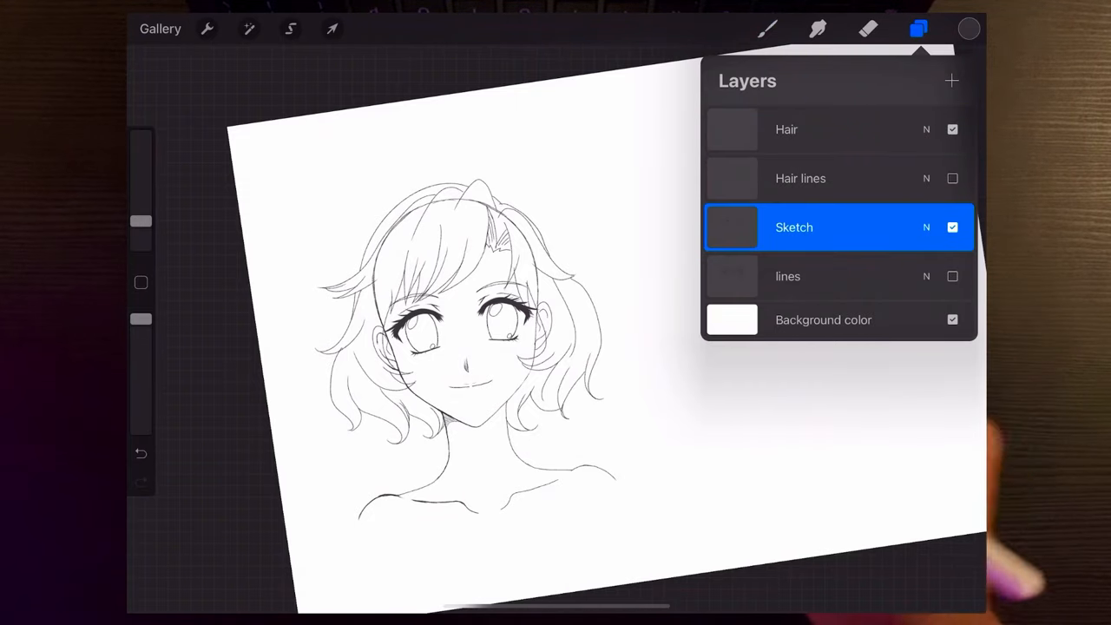
{"action": "left_click", "coordinate": [868, 28]}
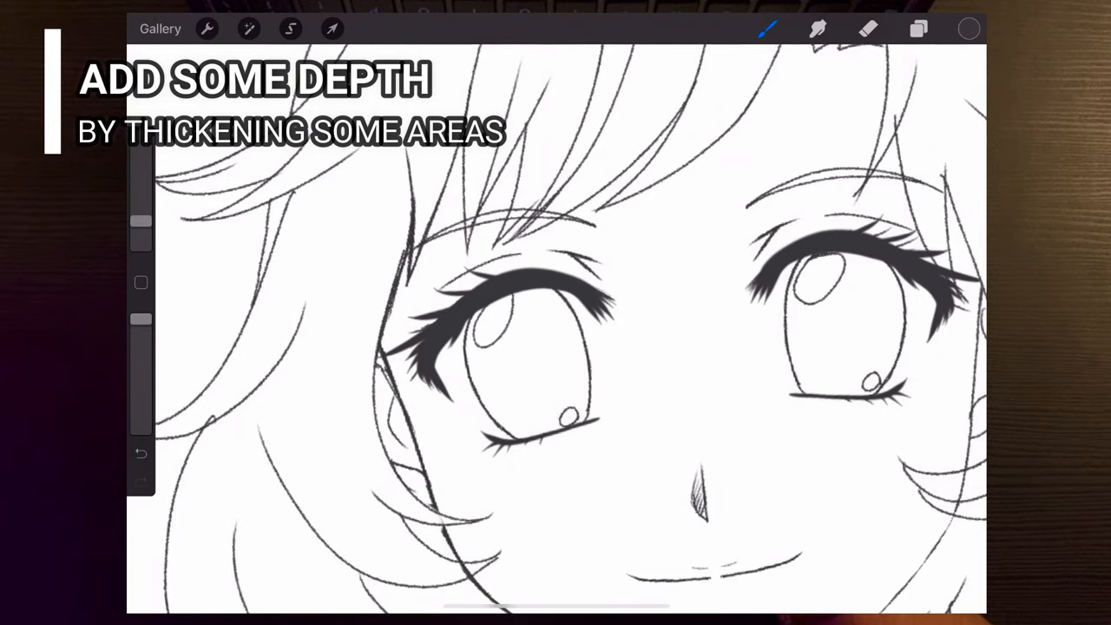
Thicken selected strokes on the eyes, lashes and hair edges to add depth.
{"action": "left_click_drag", "start_coordinate": [408, 252], "coordinate": [391, 469]}
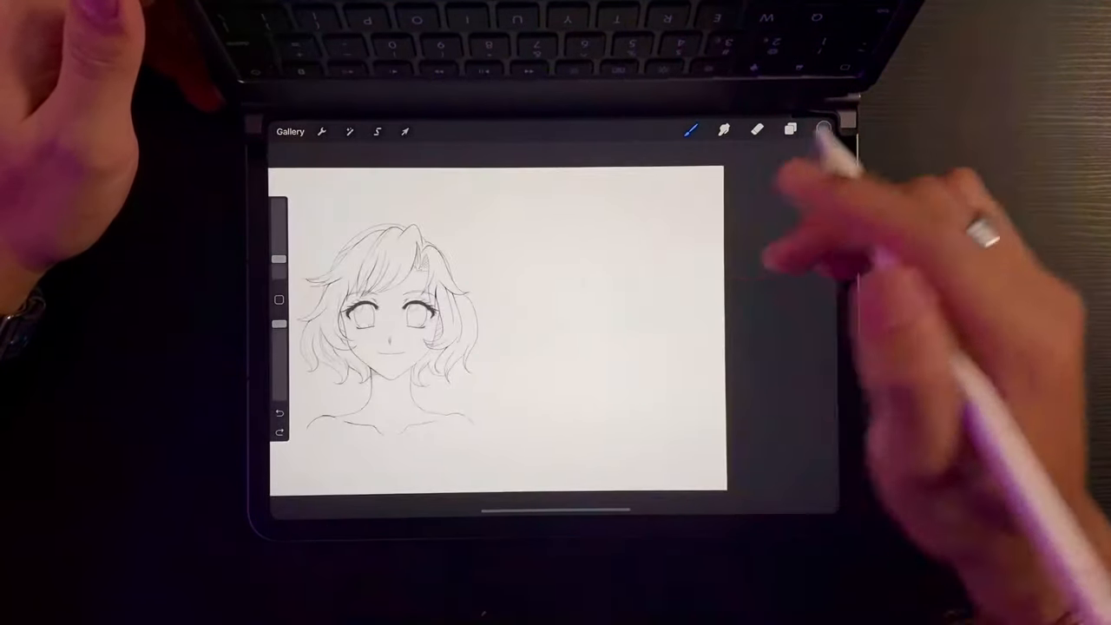
Hide Hair and Sketch, show the lines layer and start moving its duplicate to the right.
{"action": "left_click", "coordinate": [790, 128]}
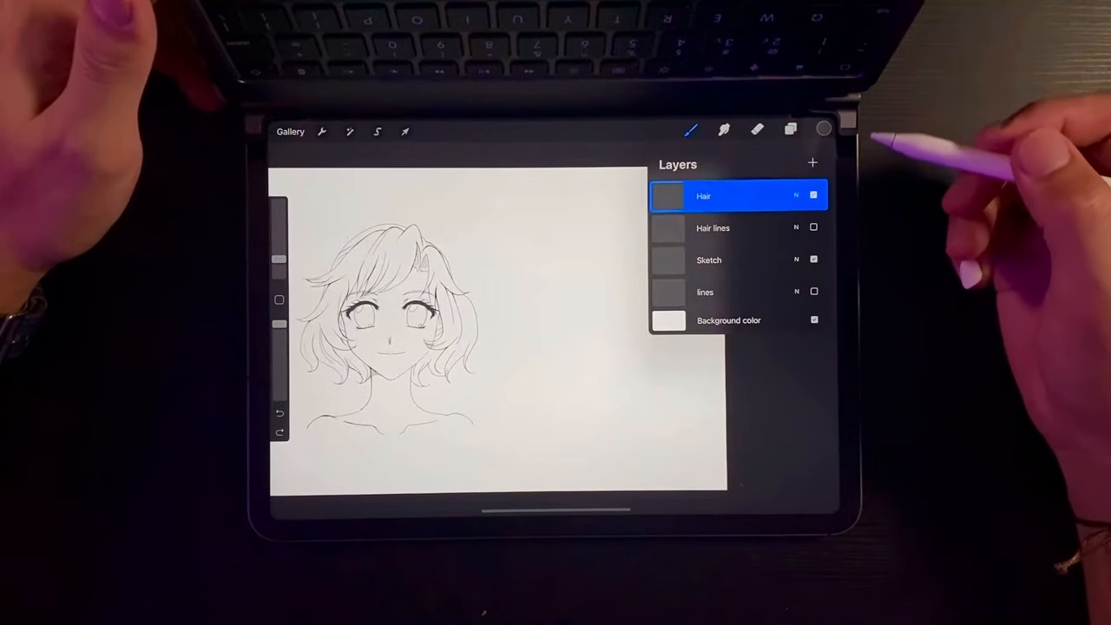
{"action": "left_click", "coordinate": [812, 195]}
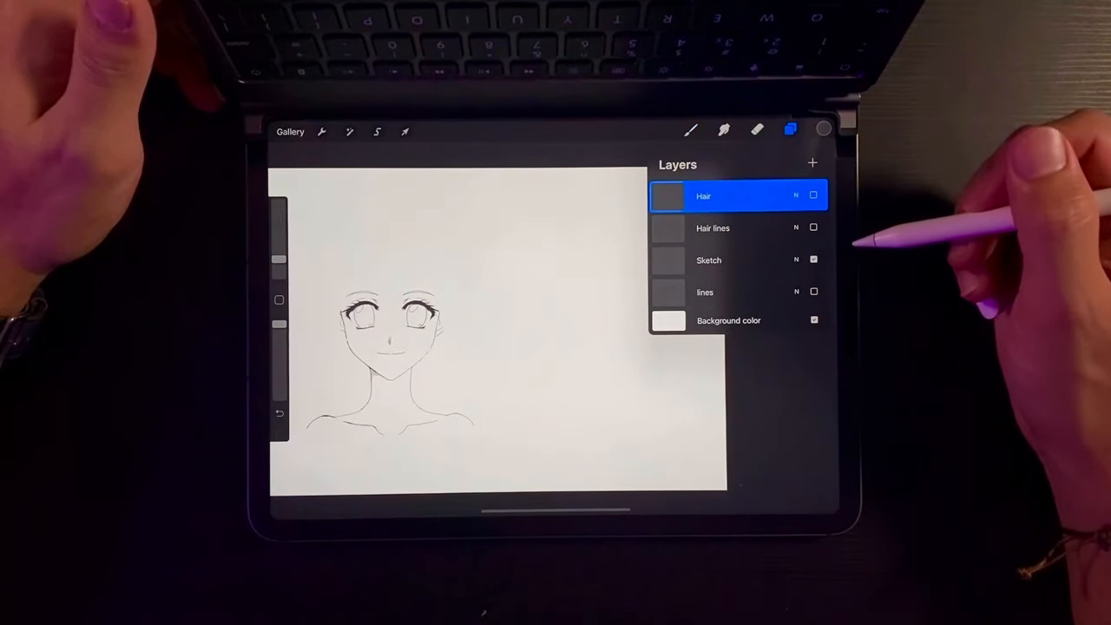
{"action": "left_click", "coordinate": [813, 260]}
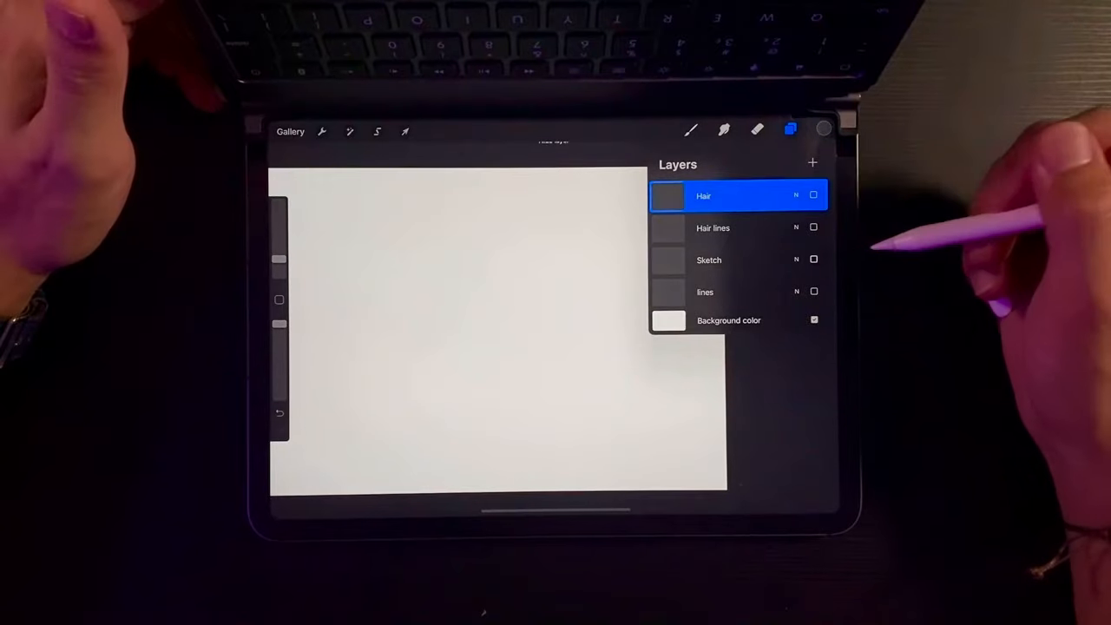
{"action": "left_click", "coordinate": [812, 292]}
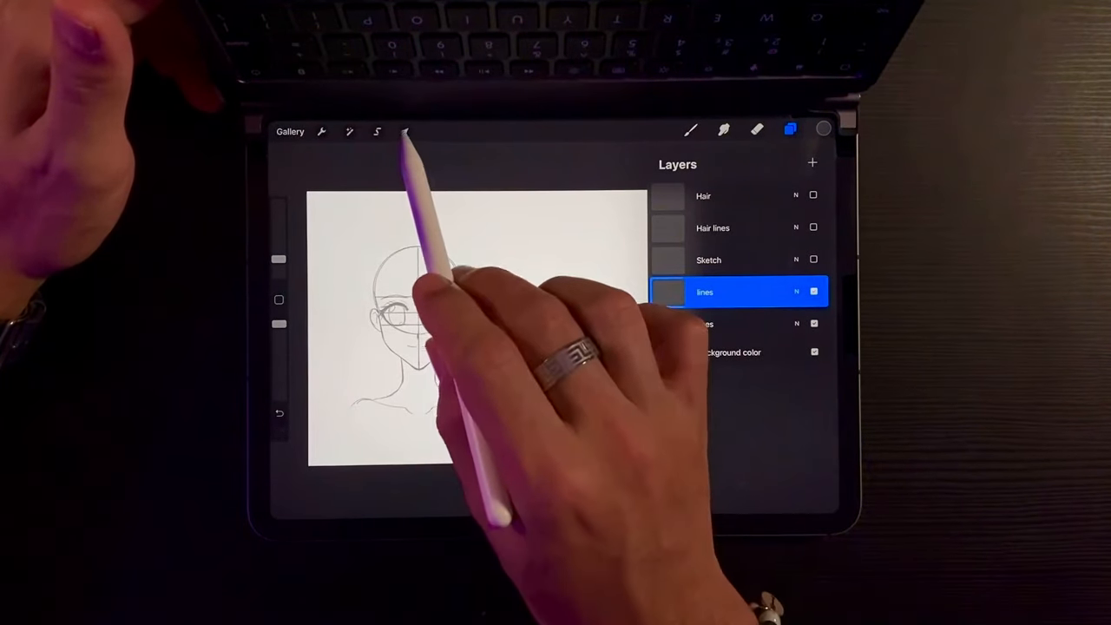
{"action": "left_click", "coordinate": [379, 132]}
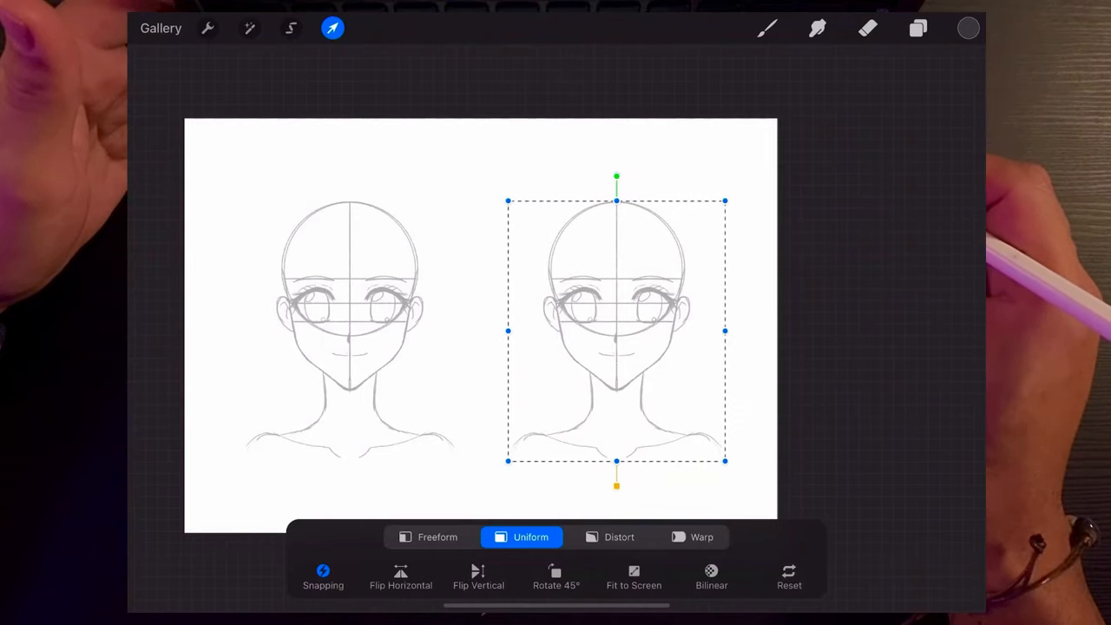
Place the copy on the right and erase it down to the head circle, cross lines and ears.
{"action": "left_click", "coordinate": [919, 27]}
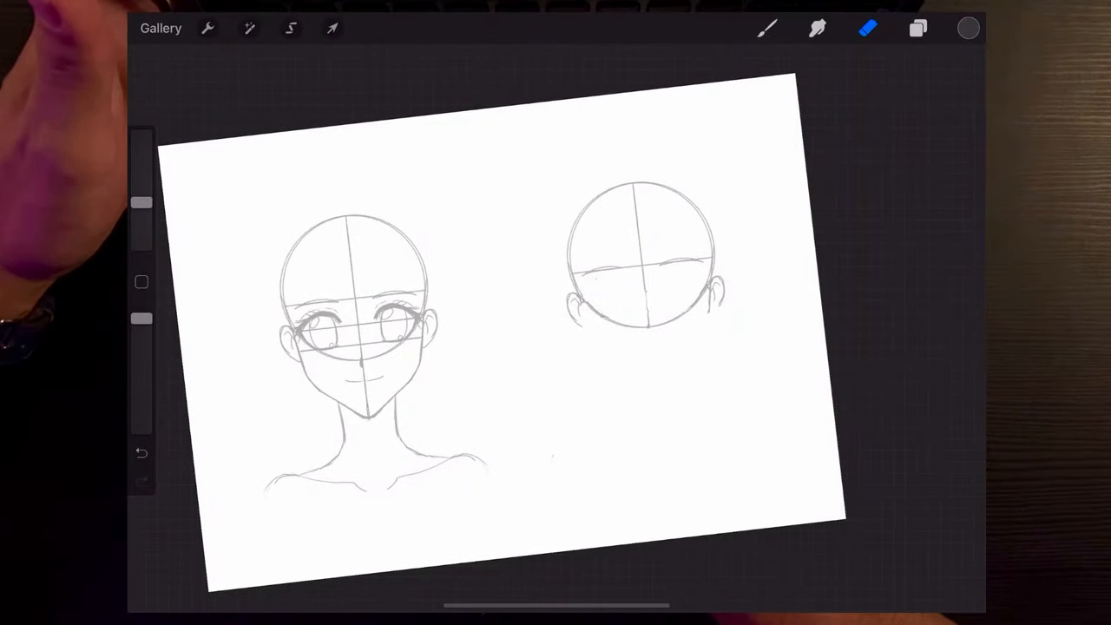
Enable the Drawing Guide and centre the Symmetry line on the right-hand head circle.
{"action": "left_click", "coordinate": [208, 28]}
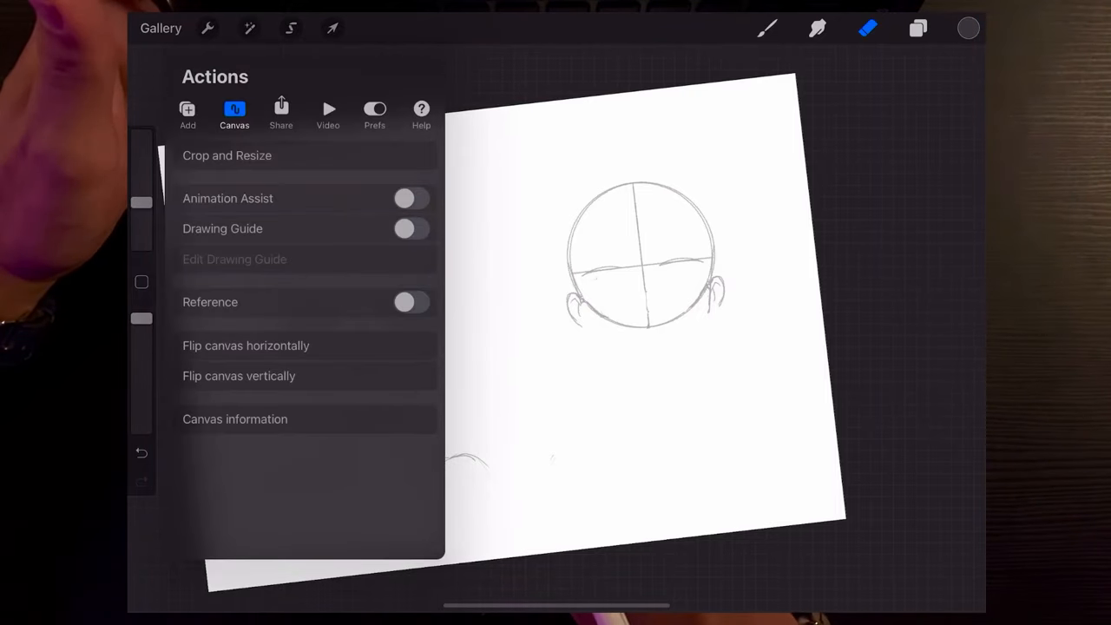
{"action": "left_click", "coordinate": [410, 229]}
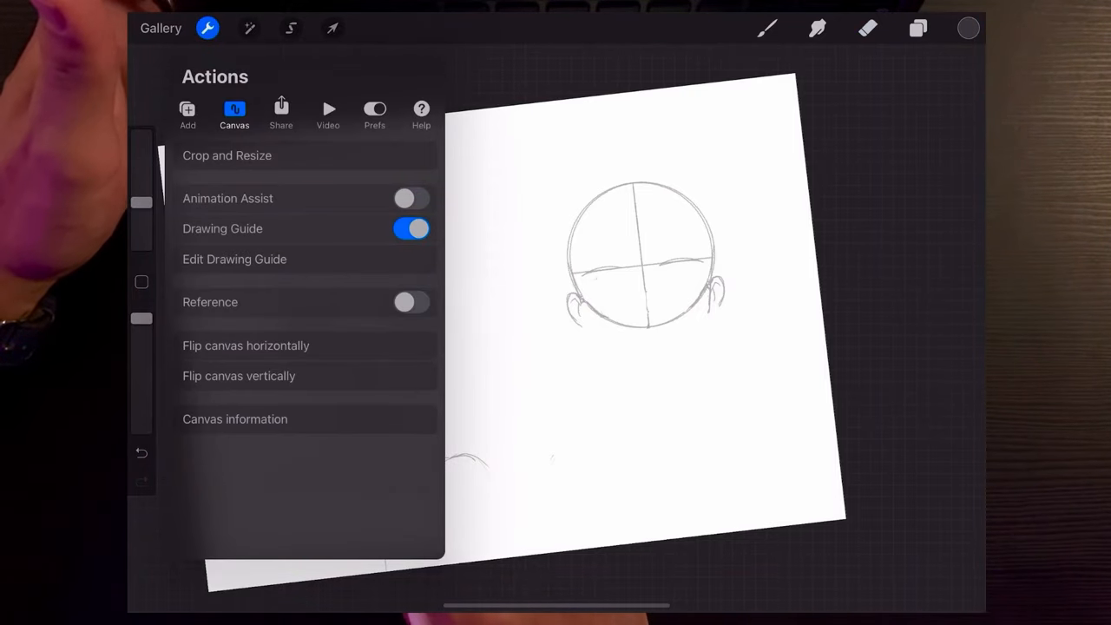
{"action": "left_click", "coordinate": [234, 259]}
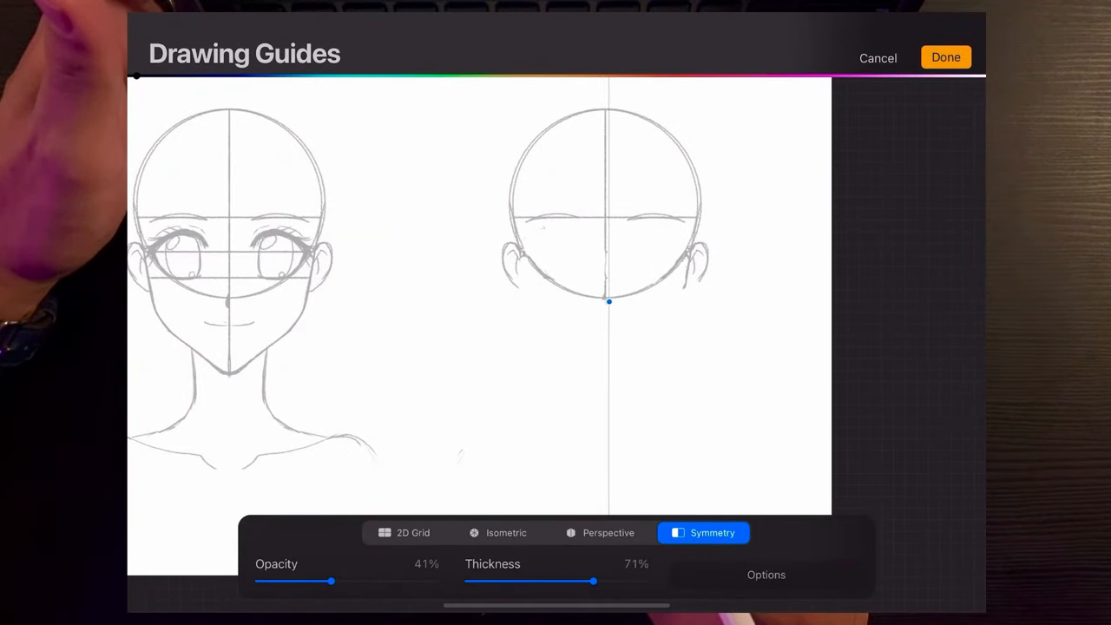
{"action": "left_click_drag", "start_coordinate": [608, 302], "coordinate": [606, 267]}
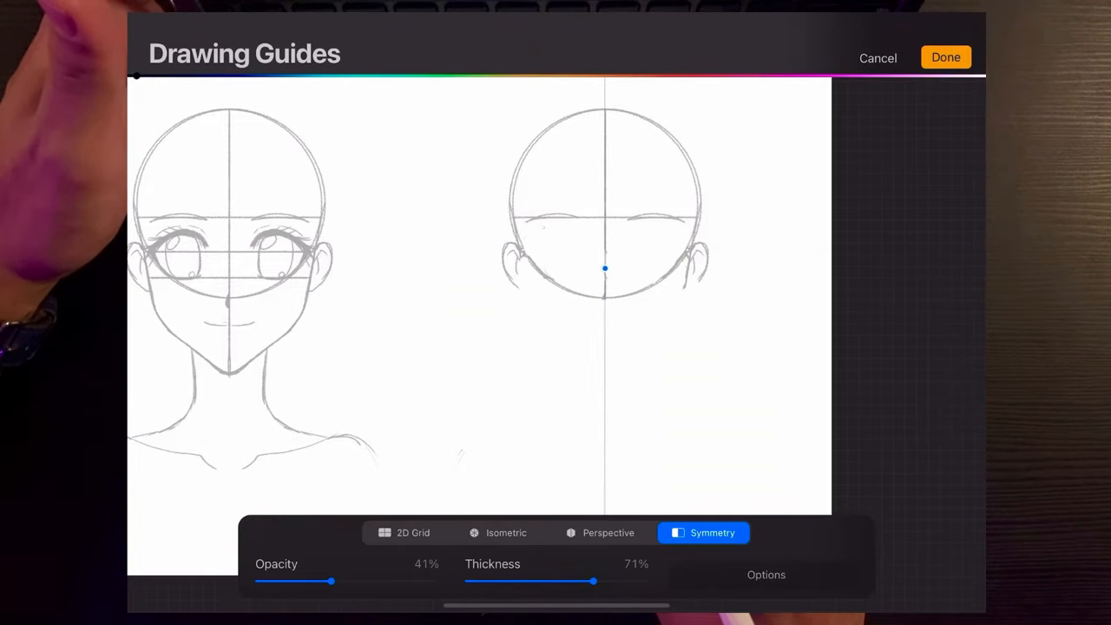
{"action": "left_click_drag", "start_coordinate": [604, 268], "coordinate": [604, 226]}
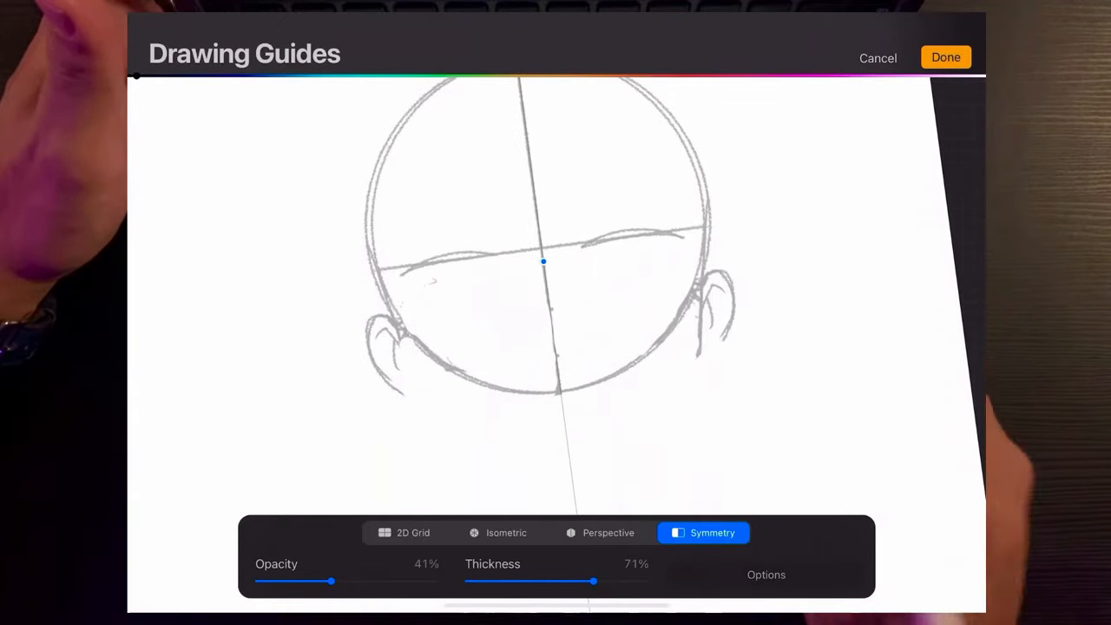
{"action": "left_click", "coordinate": [945, 55]}
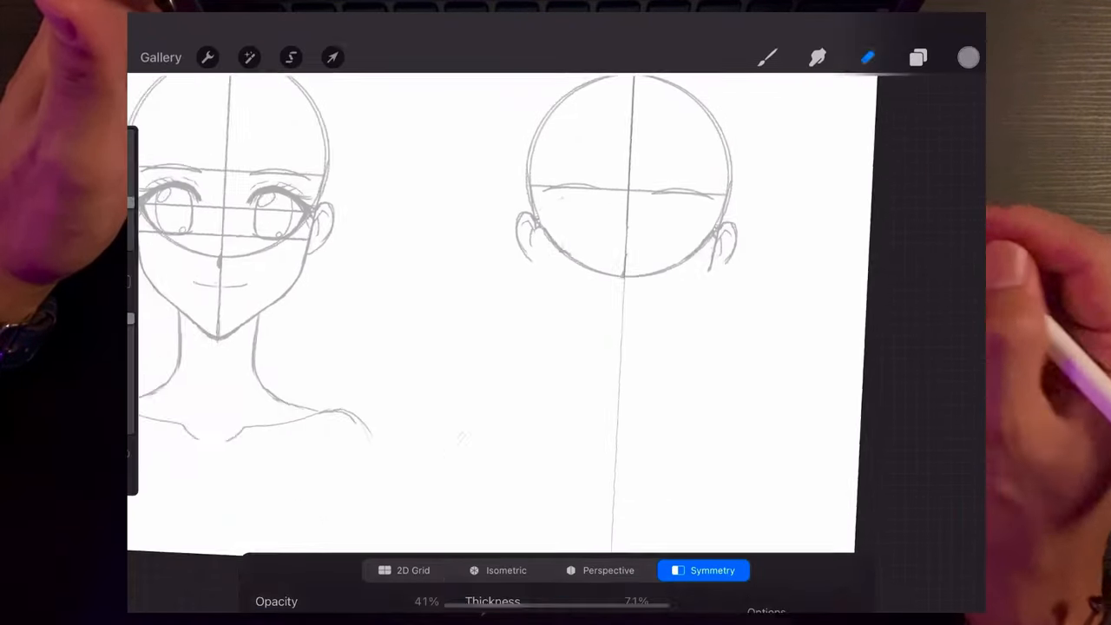
Sketch a squarer male jaw, chin, neck and shoulders on the right-hand head with the brush.
{"action": "left_click", "coordinate": [918, 55]}
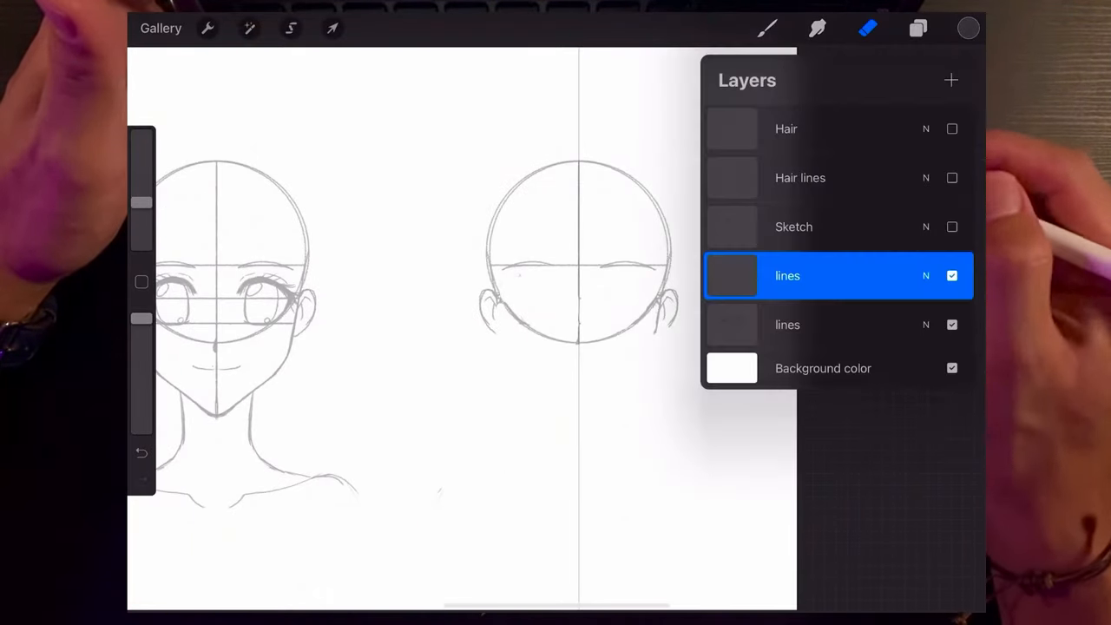
{"action": "left_click", "coordinate": [786, 274]}
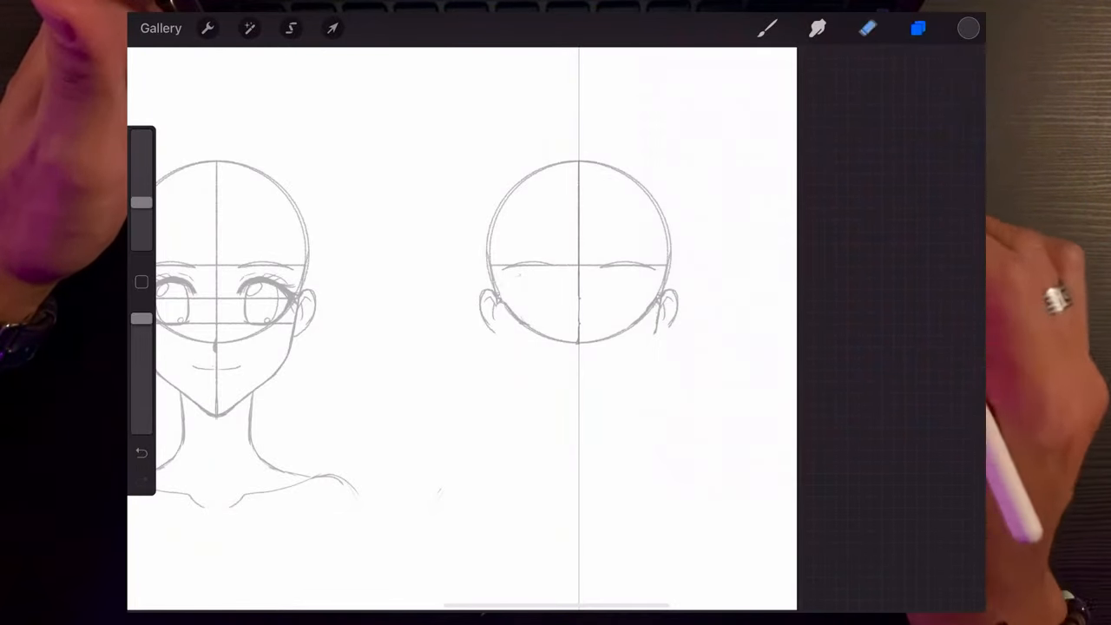
{"action": "left_click", "coordinate": [766, 28]}
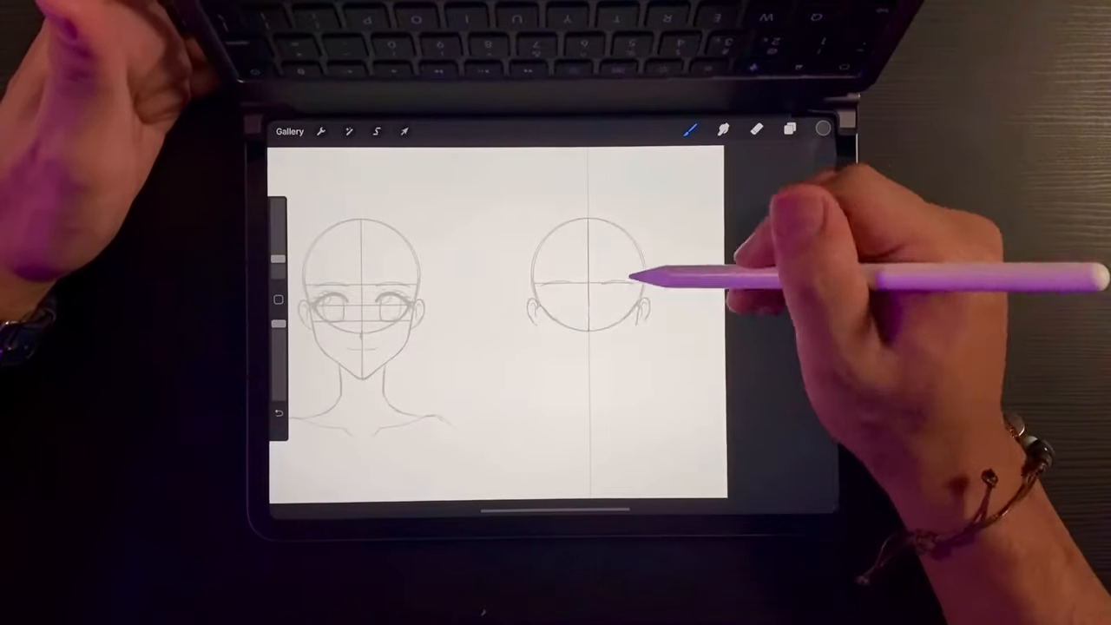
{"action": "left_click", "coordinate": [403, 130]}
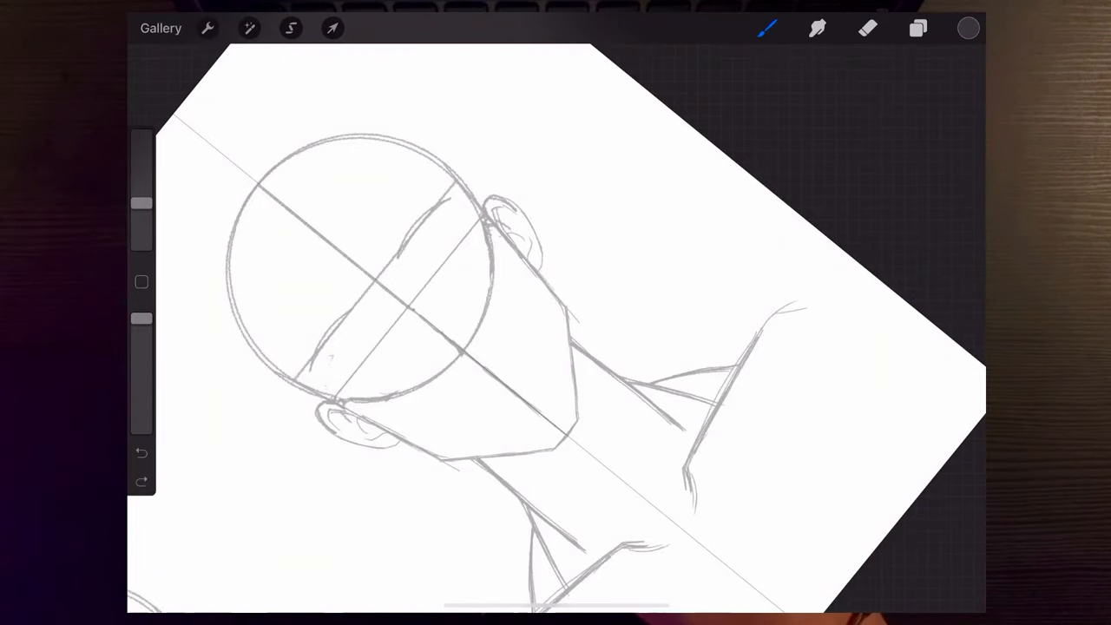
Sketch the eyes, bold eyebrows, nose line and small smile onto the male head construction.
{"action": "left_click_drag", "start_coordinate": [356, 413], "coordinate": [500, 234]}
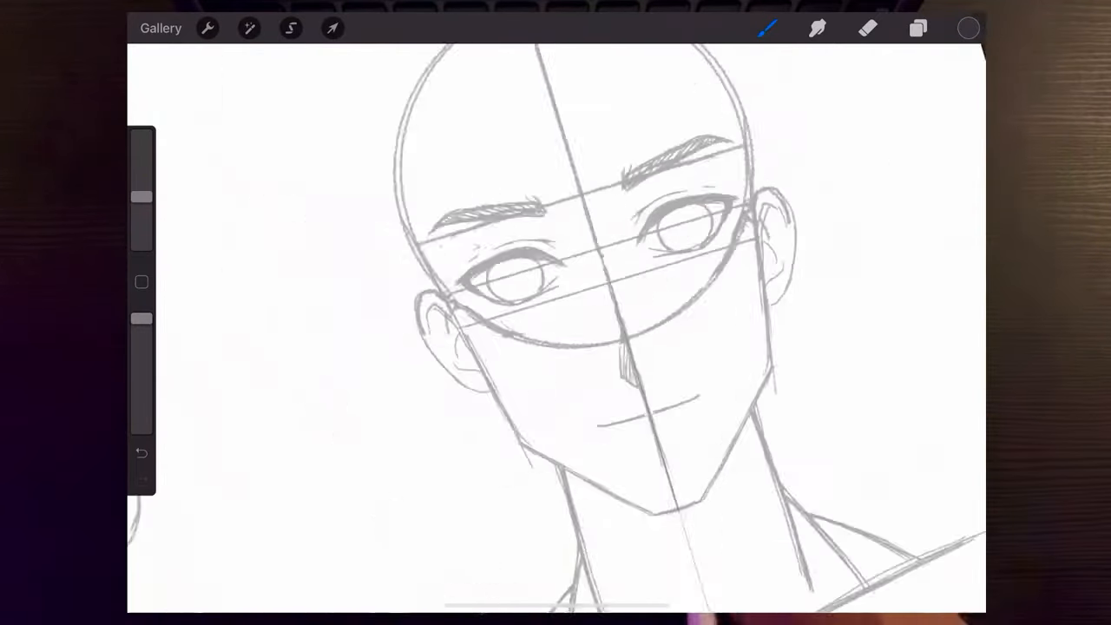
{"action": "left_click", "coordinate": [918, 28]}
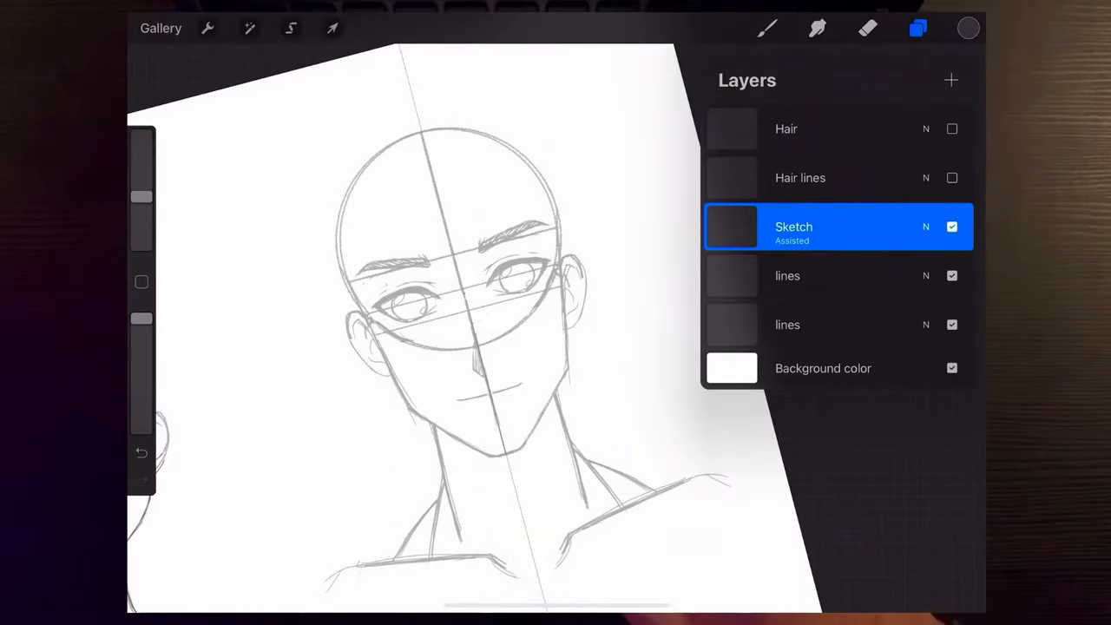